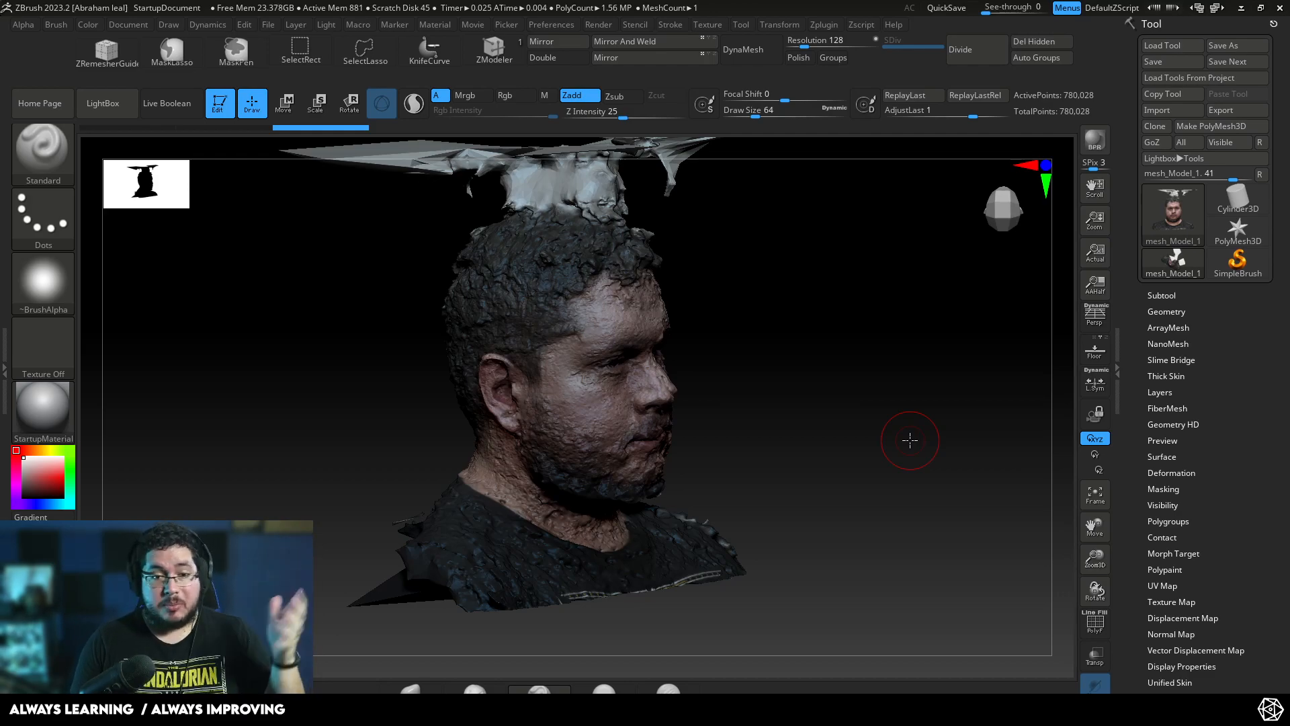
Orbit the head scan in RealityCapture to inspect it before starting a new project.
{"action": "left_click_drag", "start_coordinate": [910, 441], "coordinate": [868, 449]}
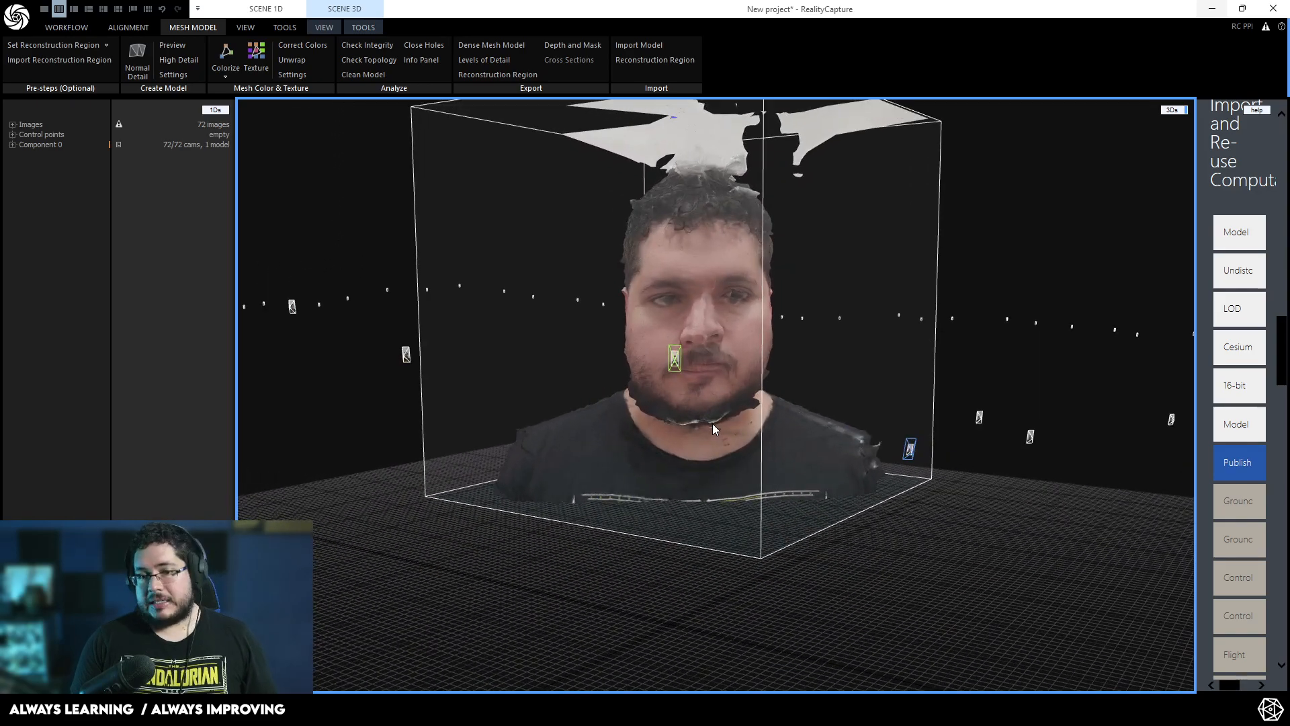
{"action": "mouse_move", "coordinate": [767, 457]}
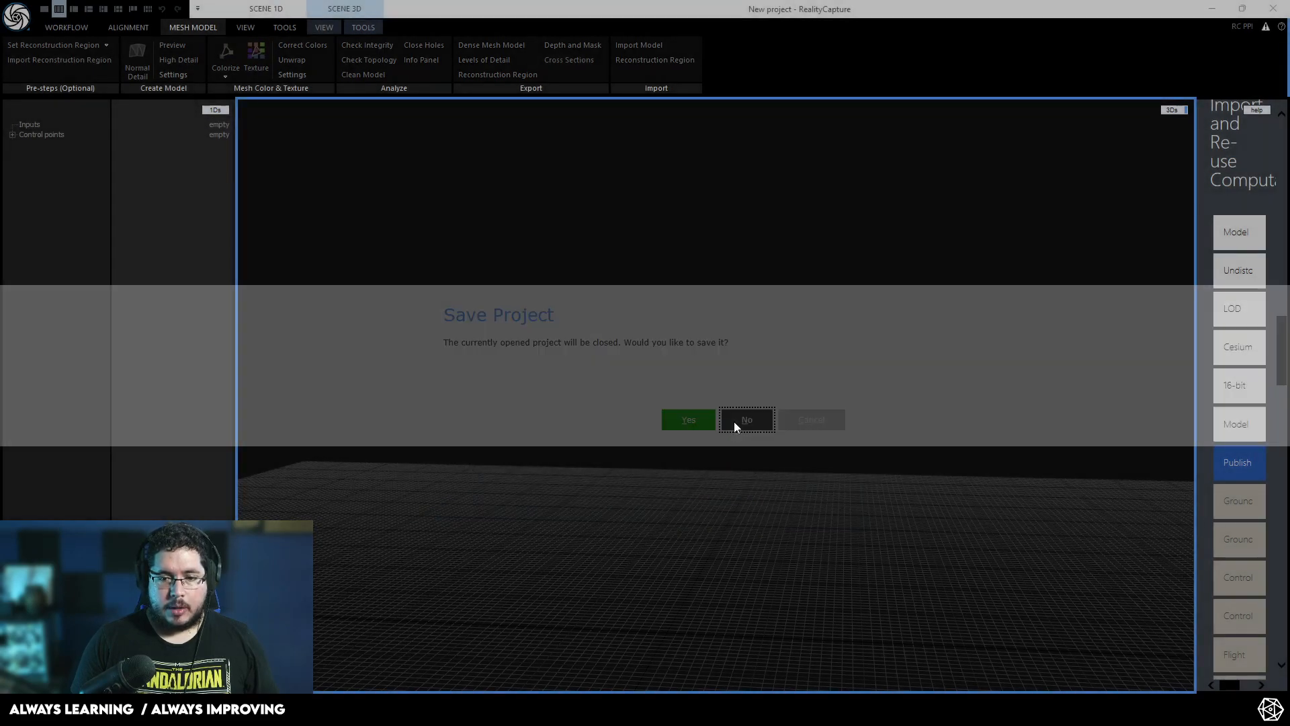
Discard the old project and import the 72 headshot photos as image inputs.
{"action": "left_click", "coordinate": [746, 419]}
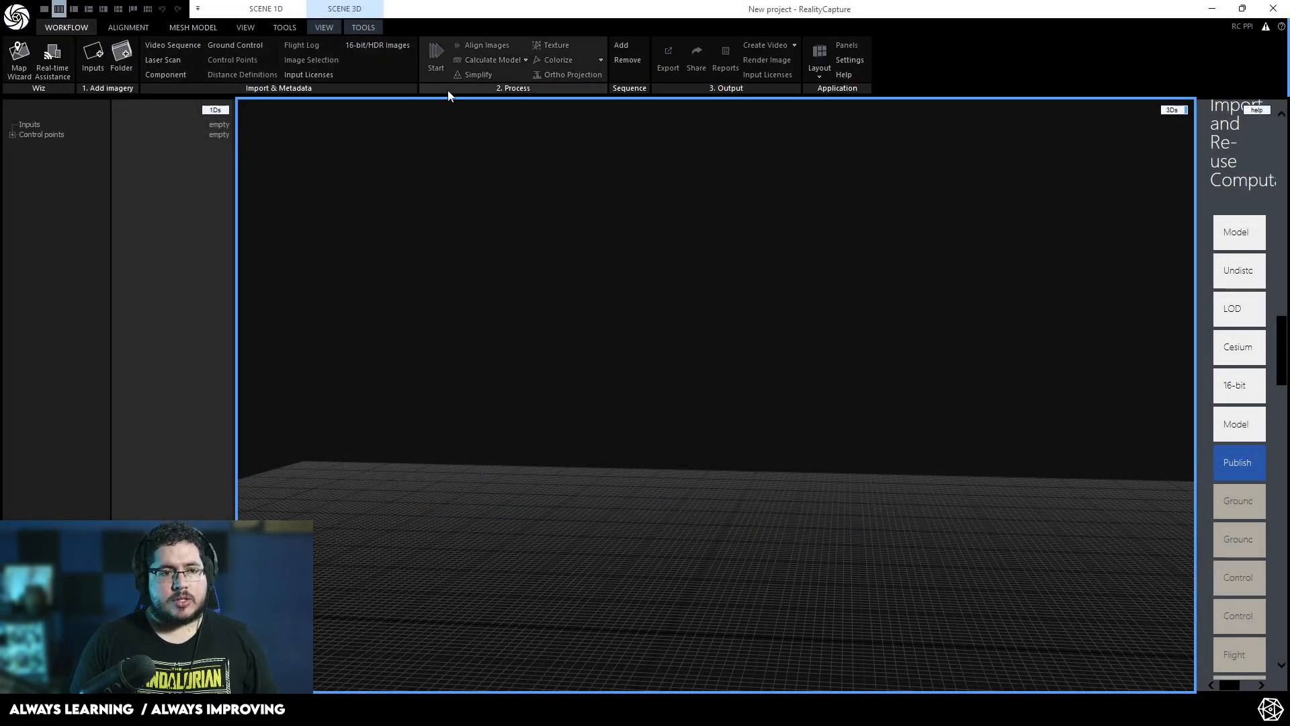
{"action": "left_click", "coordinate": [93, 58]}
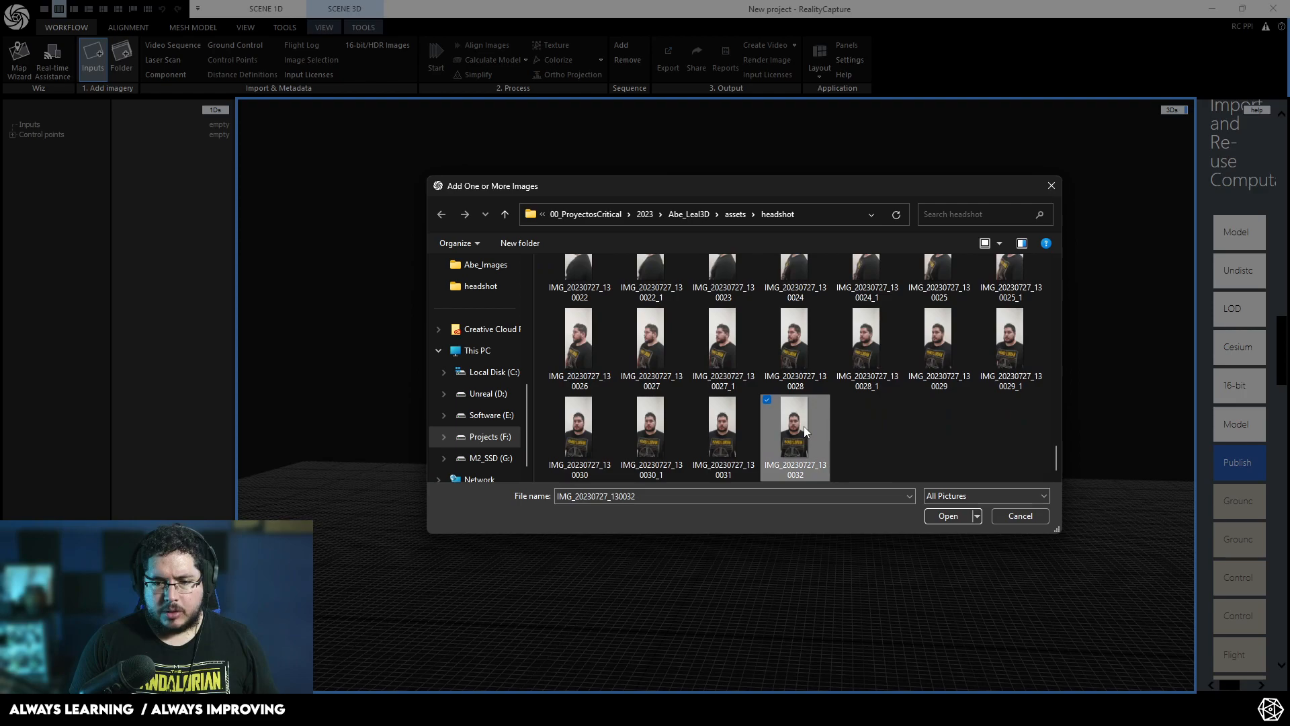
{"action": "scroll", "scroll_direction": "down", "scroll_amount": 3}
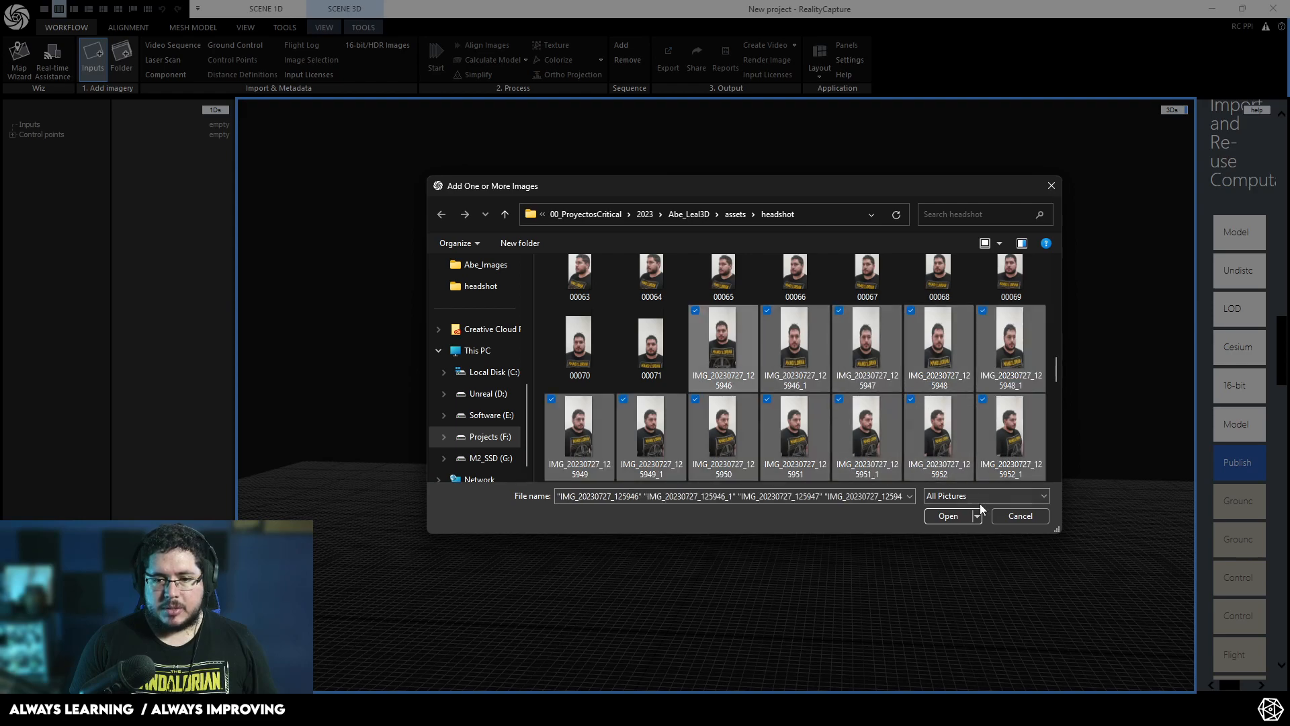
{"action": "left_click", "coordinate": [948, 516]}
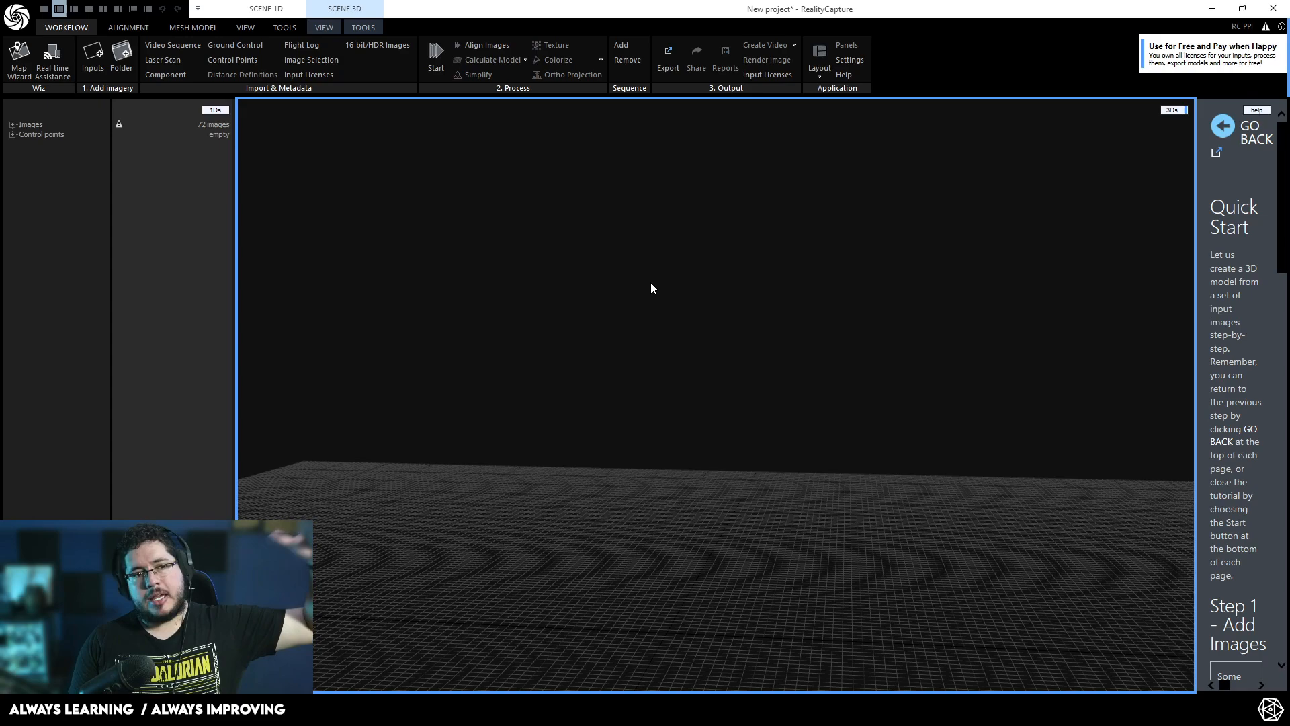
{"action": "mouse_move", "coordinate": [228, 133]}
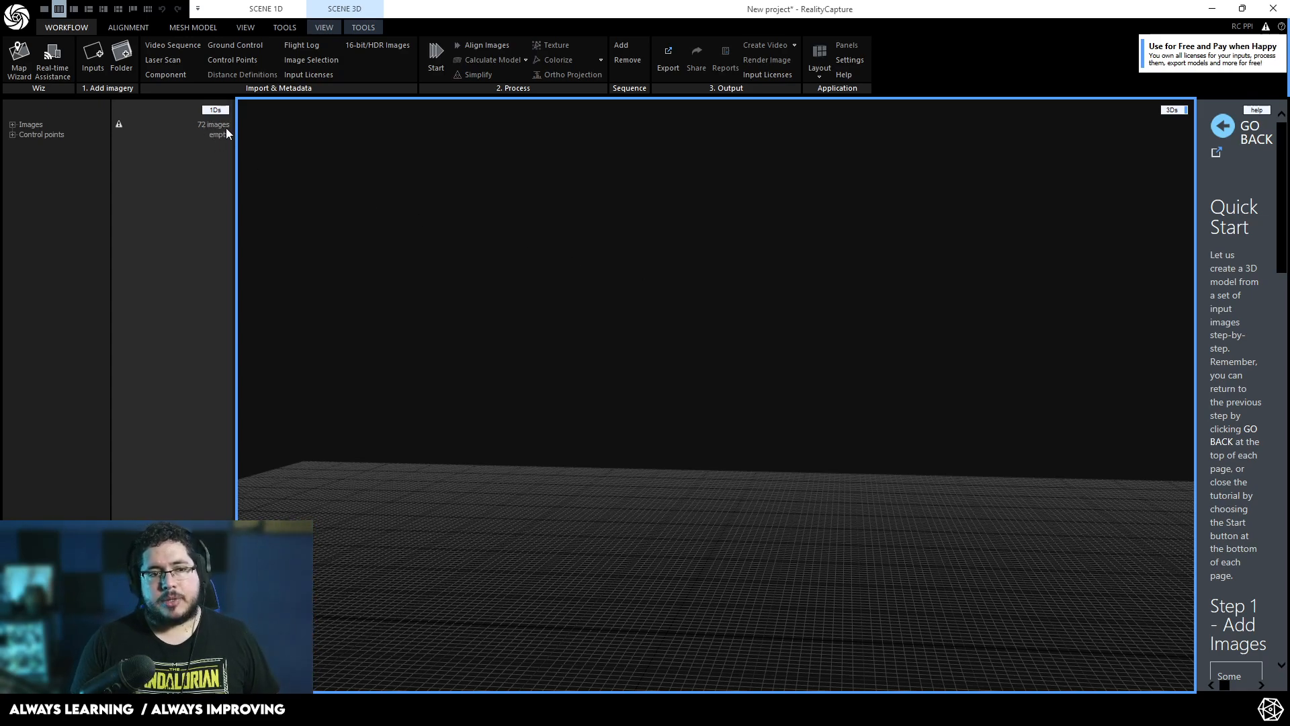
{"action": "mouse_move", "coordinate": [119, 124]}
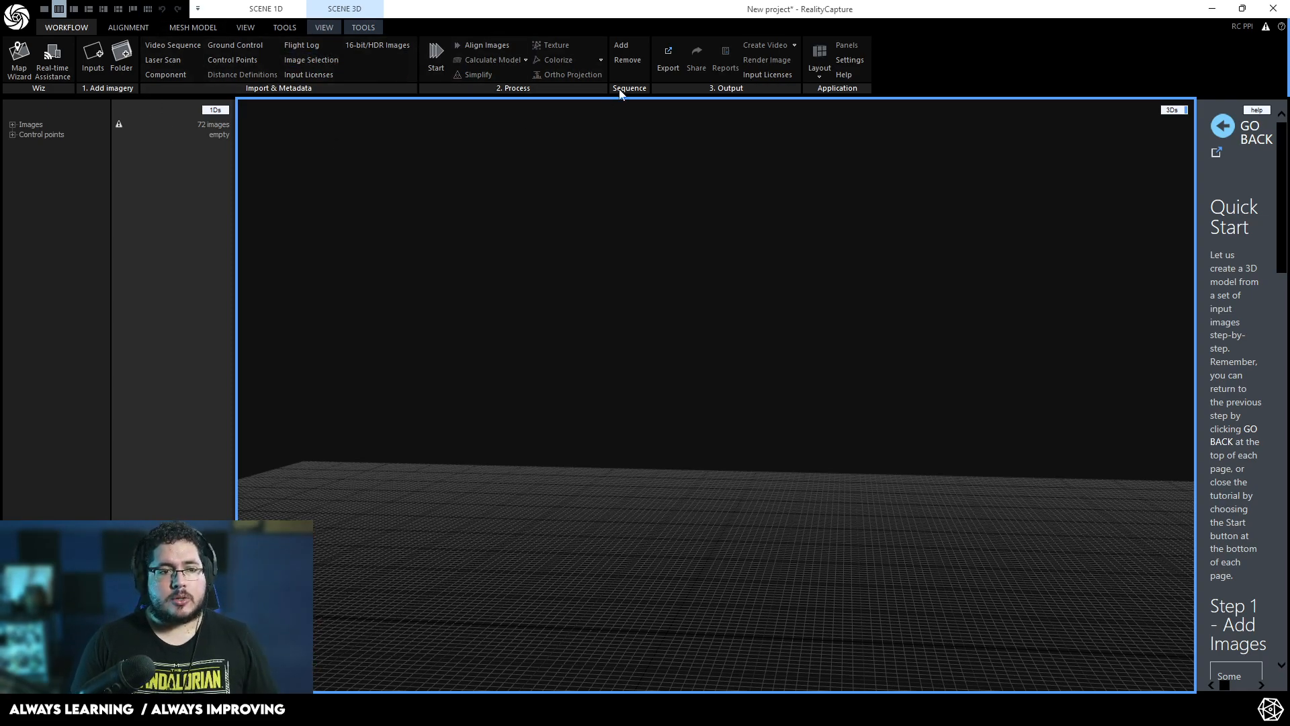
{"action": "mouse_move", "coordinate": [486, 46]}
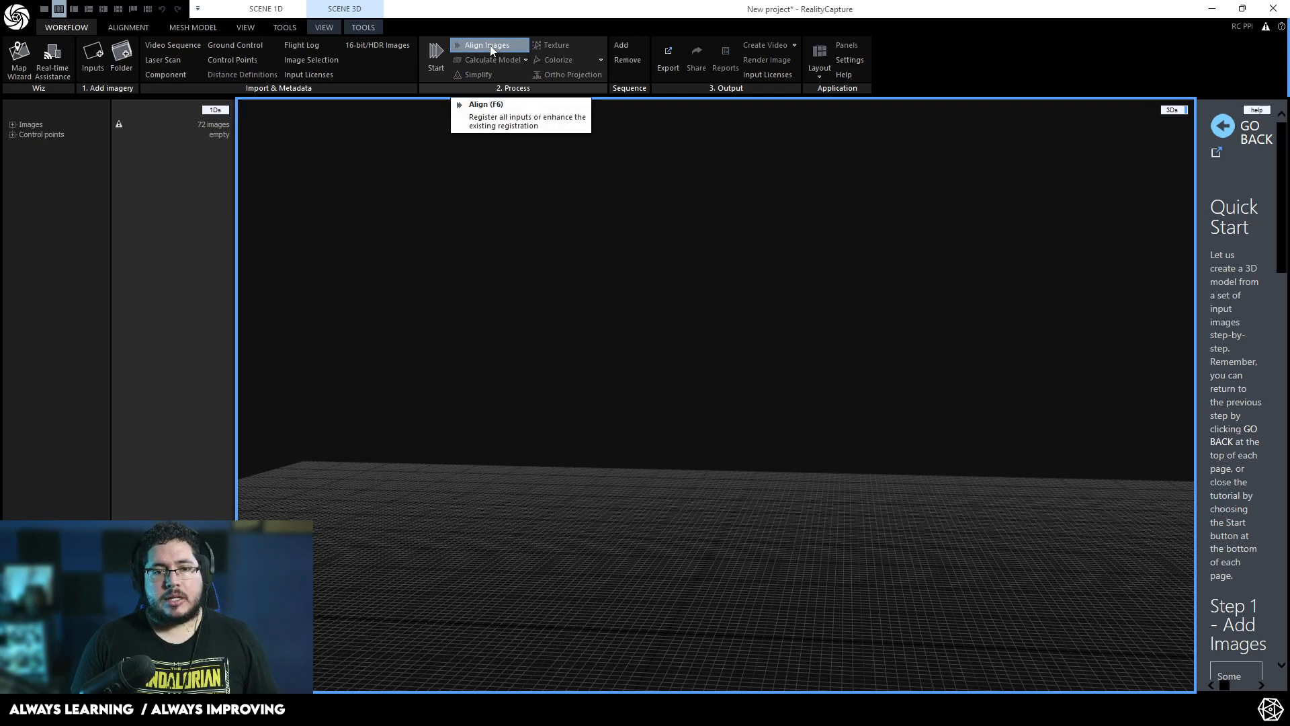
Run Align Images on the 72 headshot photos.
{"action": "left_click", "coordinate": [486, 44]}
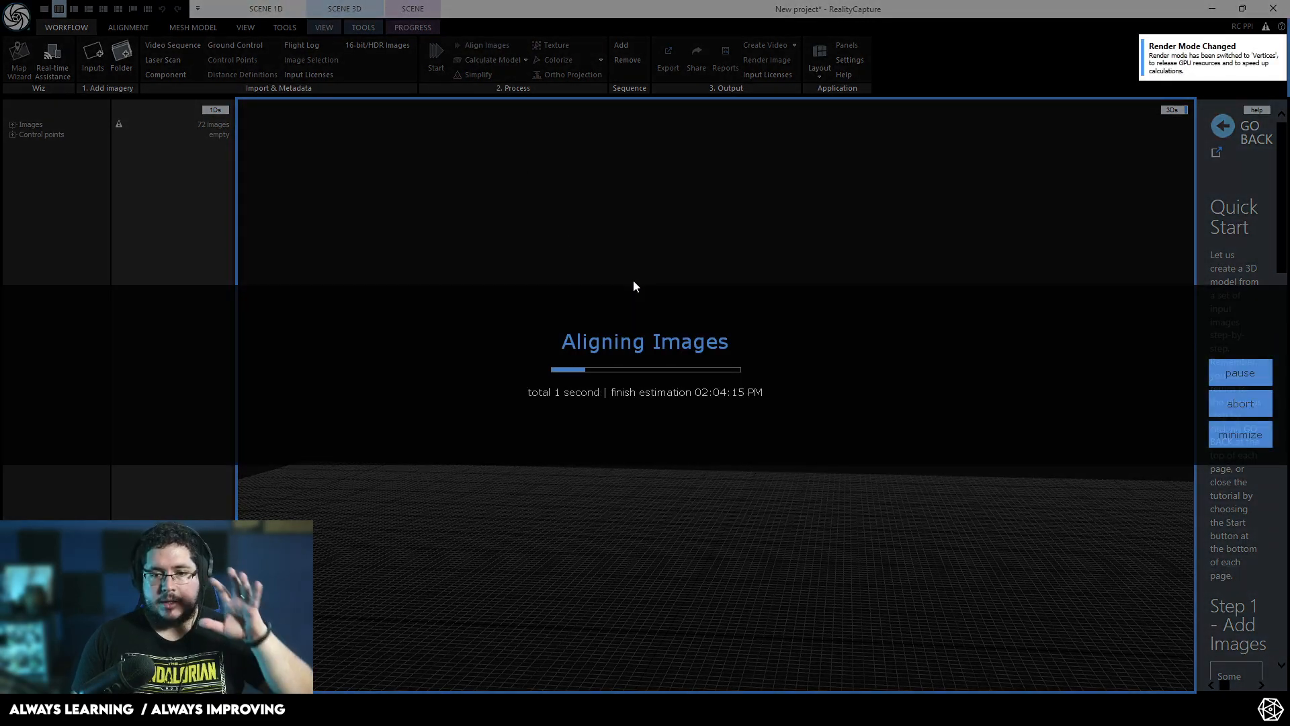
{"action": "mouse_move", "coordinate": [574, 258]}
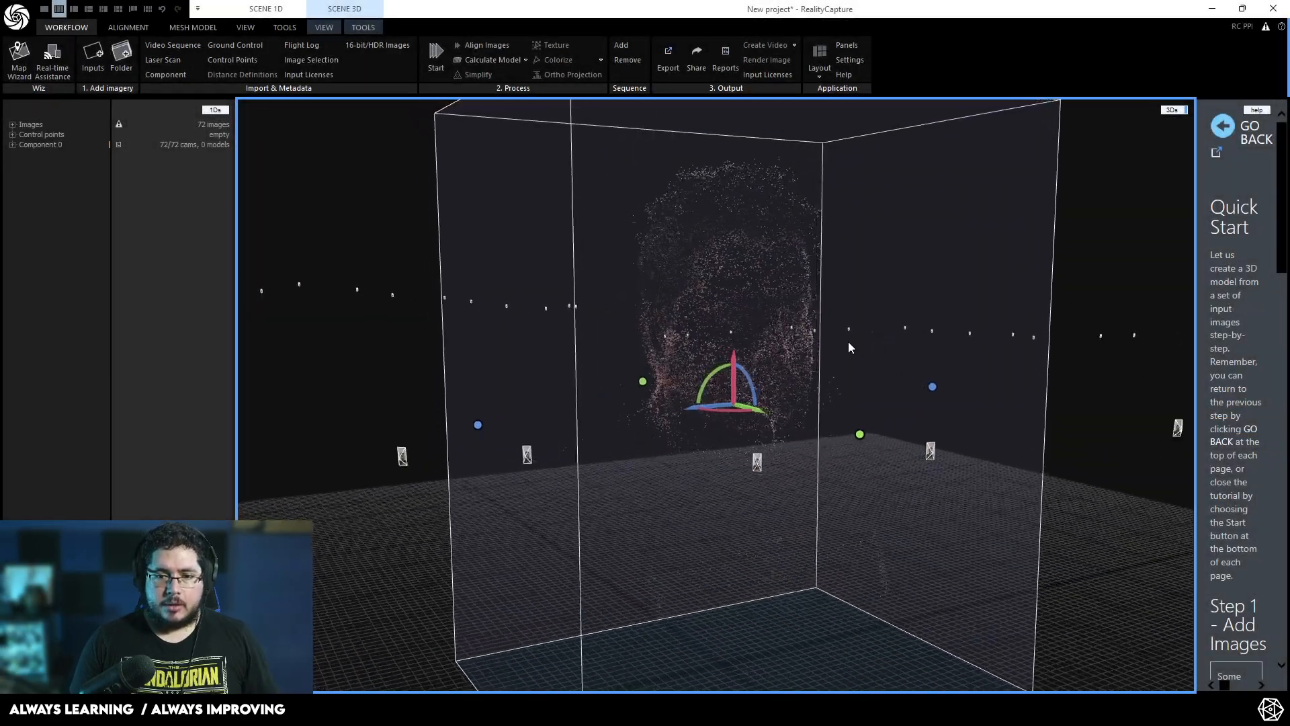
Drag the reconstruction region handles inward to fit tightly around the head point cloud.
{"action": "left_click_drag", "start_coordinate": [849, 347], "coordinate": [927, 370]}
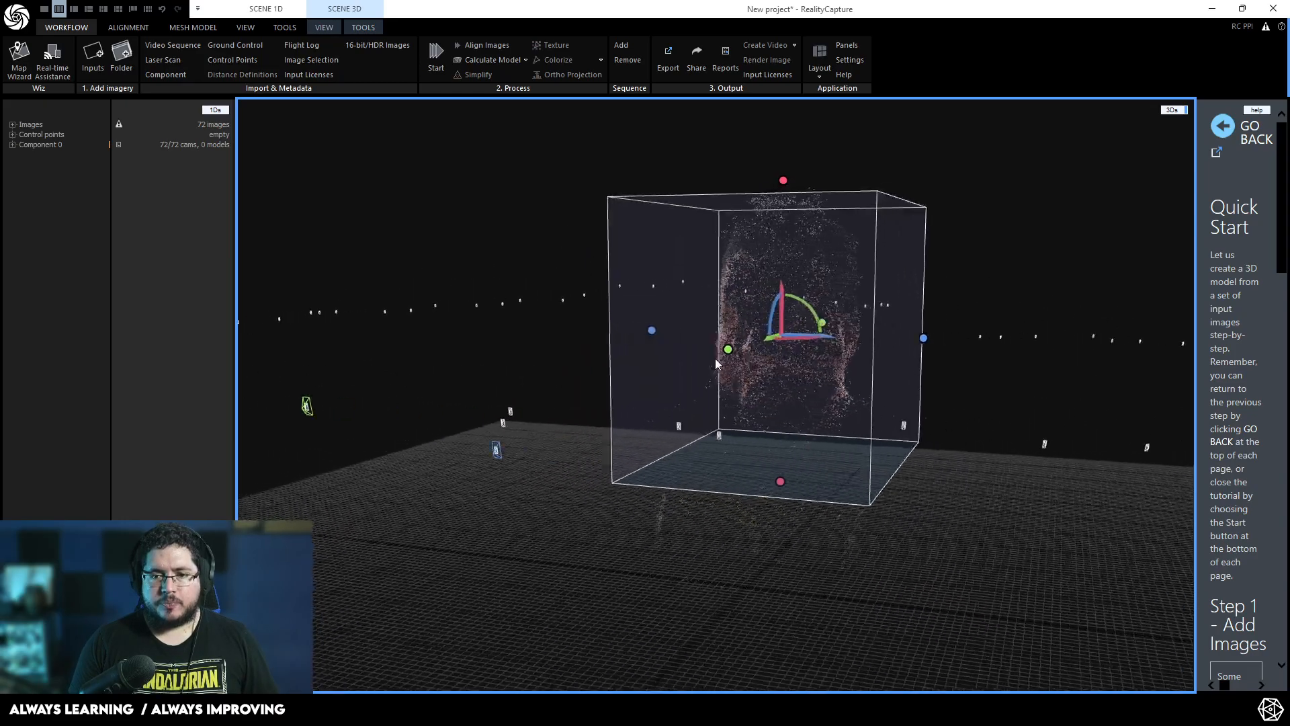
{"action": "left_click_drag", "start_coordinate": [717, 364], "coordinate": [699, 325]}
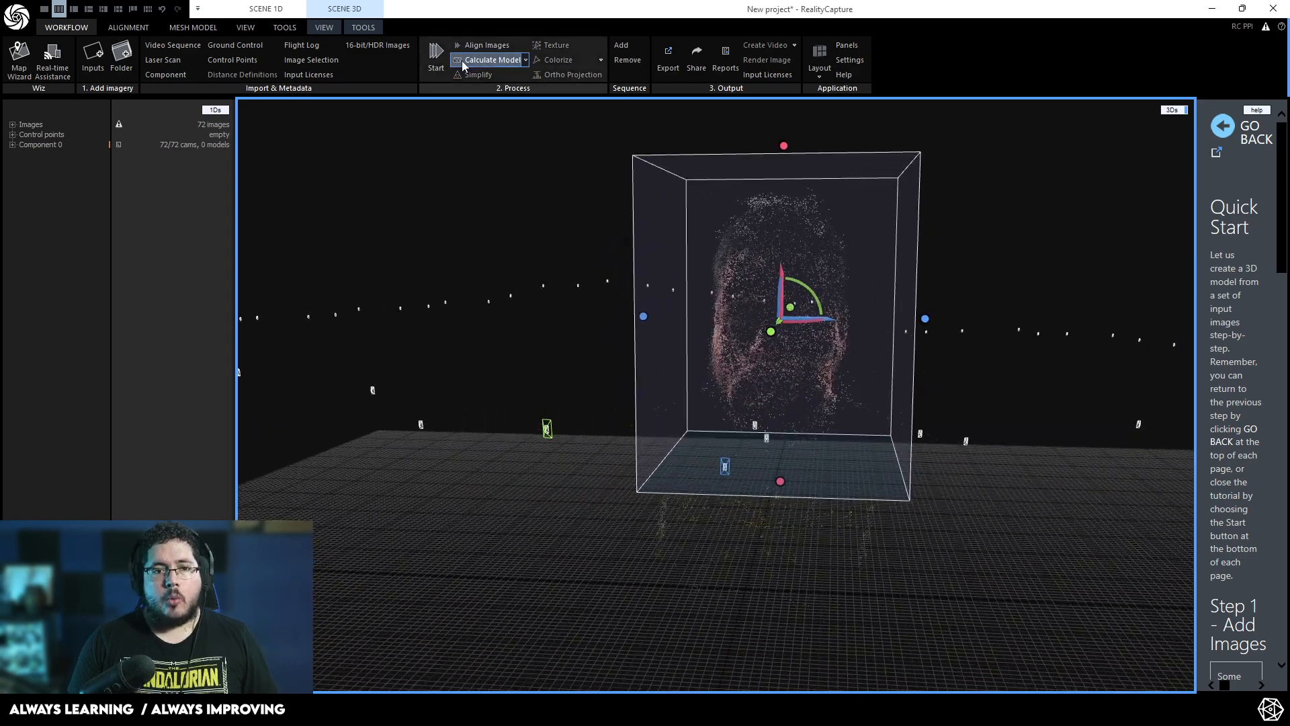
{"action": "mouse_move", "coordinate": [493, 59]}
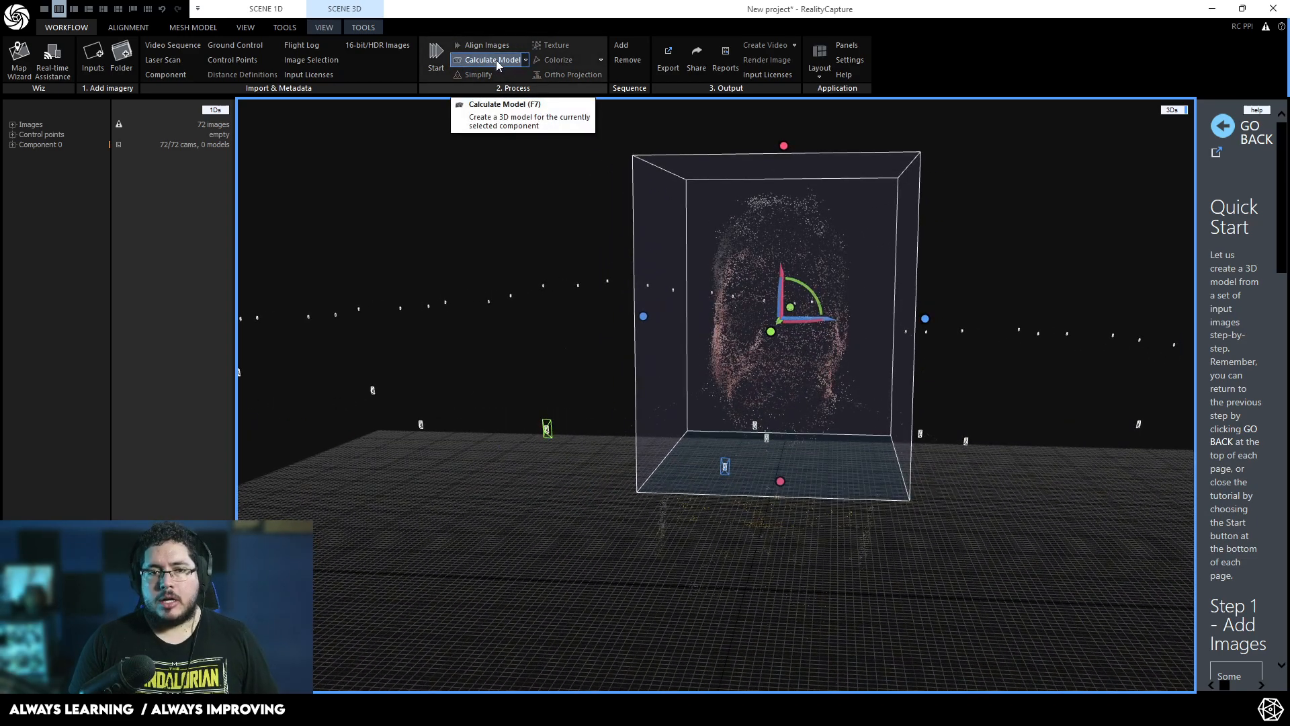
Run Calculate Model to build the head mesh inside the reconstruction region.
{"action": "left_click", "coordinate": [487, 60]}
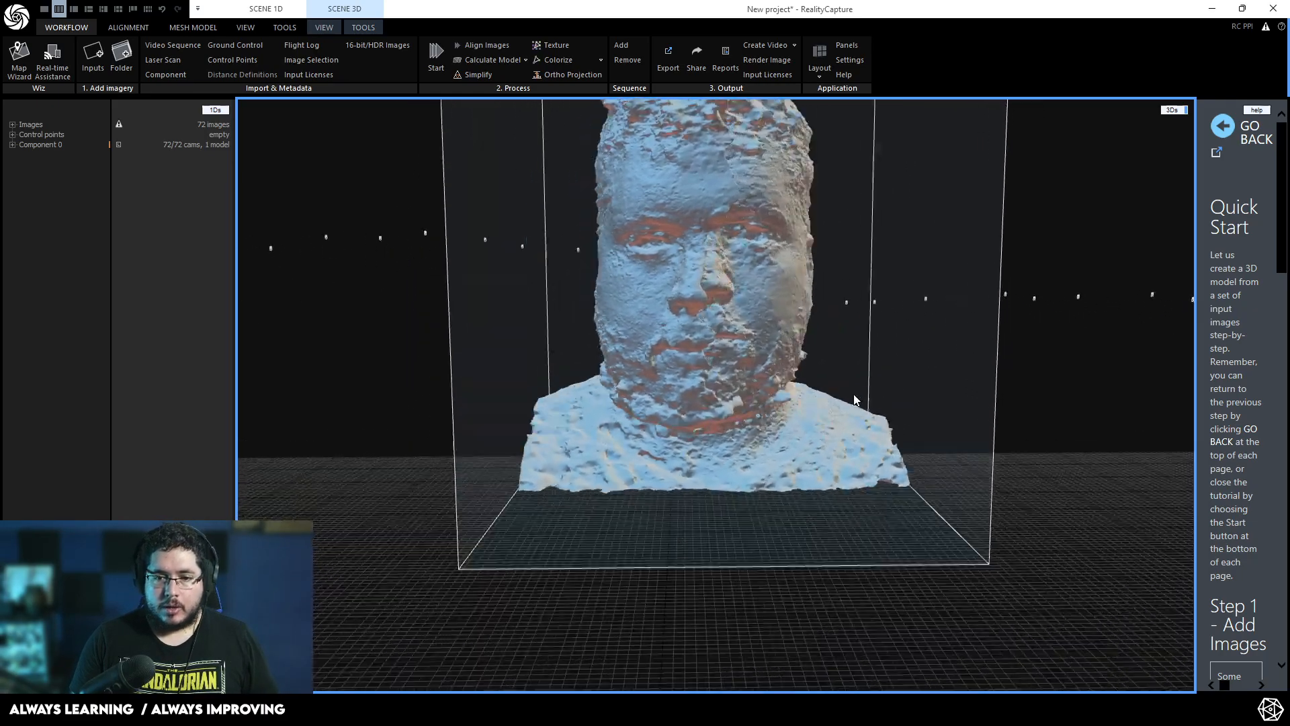
Orbit the untextured head mesh to view it in profile.
{"action": "left_click_drag", "start_coordinate": [857, 399], "coordinate": [712, 410]}
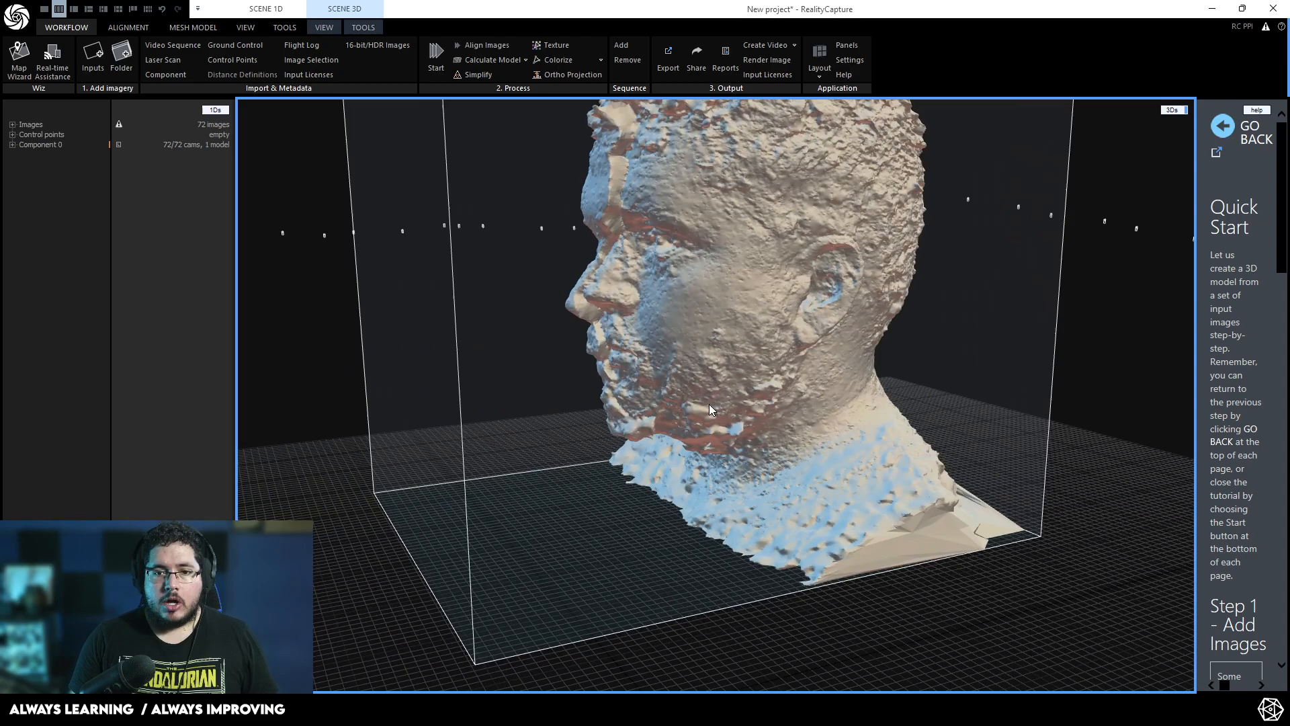
{"action": "left_click_drag", "start_coordinate": [712, 410], "coordinate": [670, 398]}
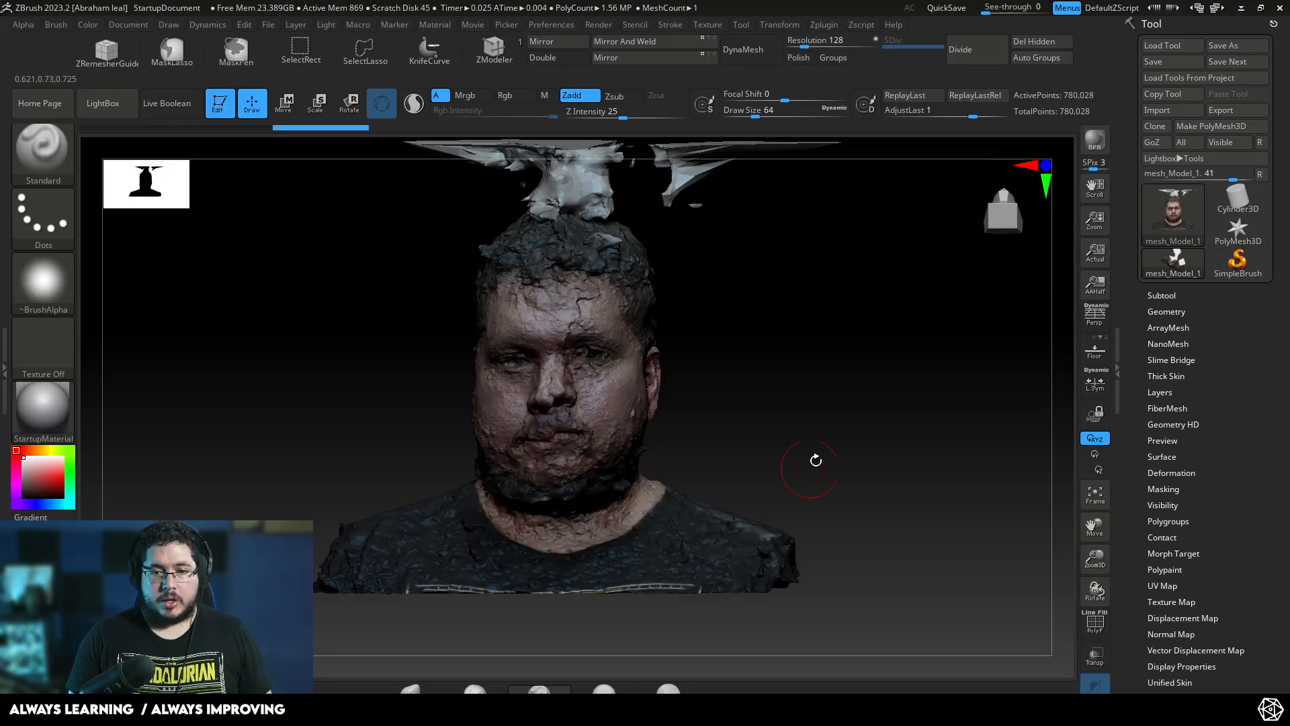
View the ZBrush scan at an angle, then switch back to the RealityCapture window via Alt+Tab.
{"action": "left_click_drag", "start_coordinate": [810, 460], "coordinate": [765, 452]}
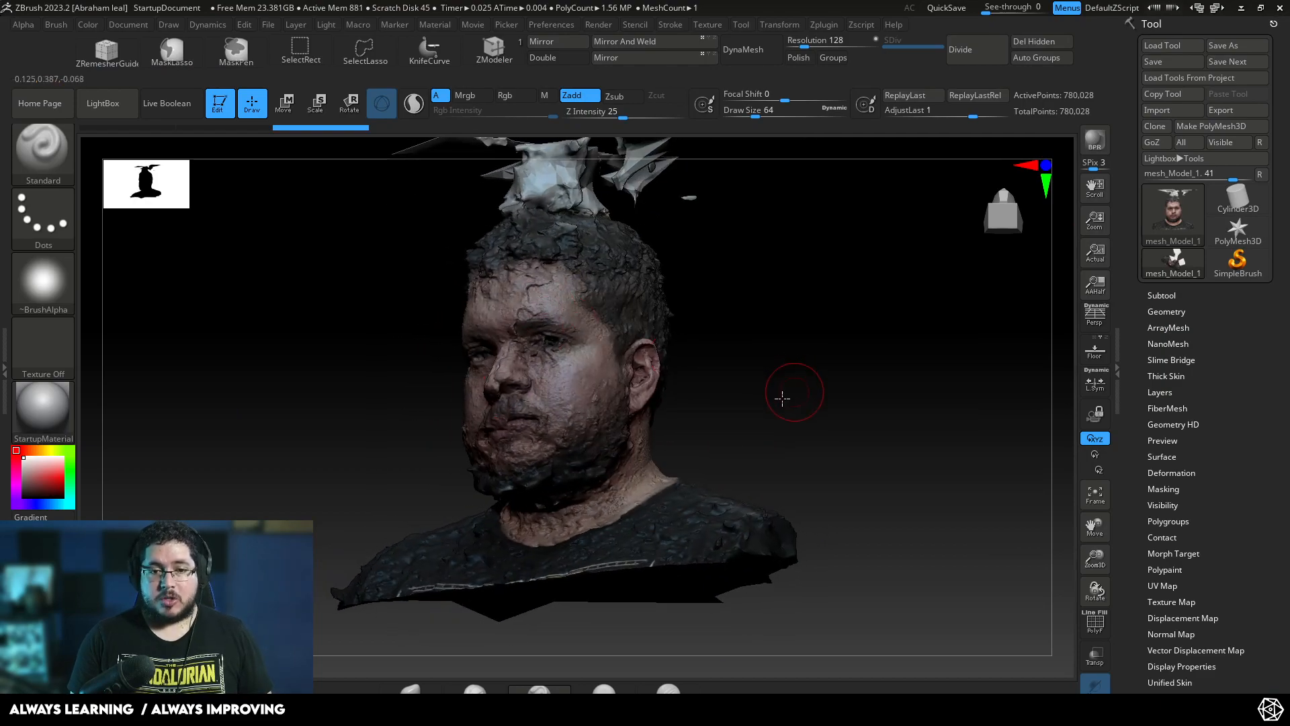
{"action": "key", "text": "alt+tab"}
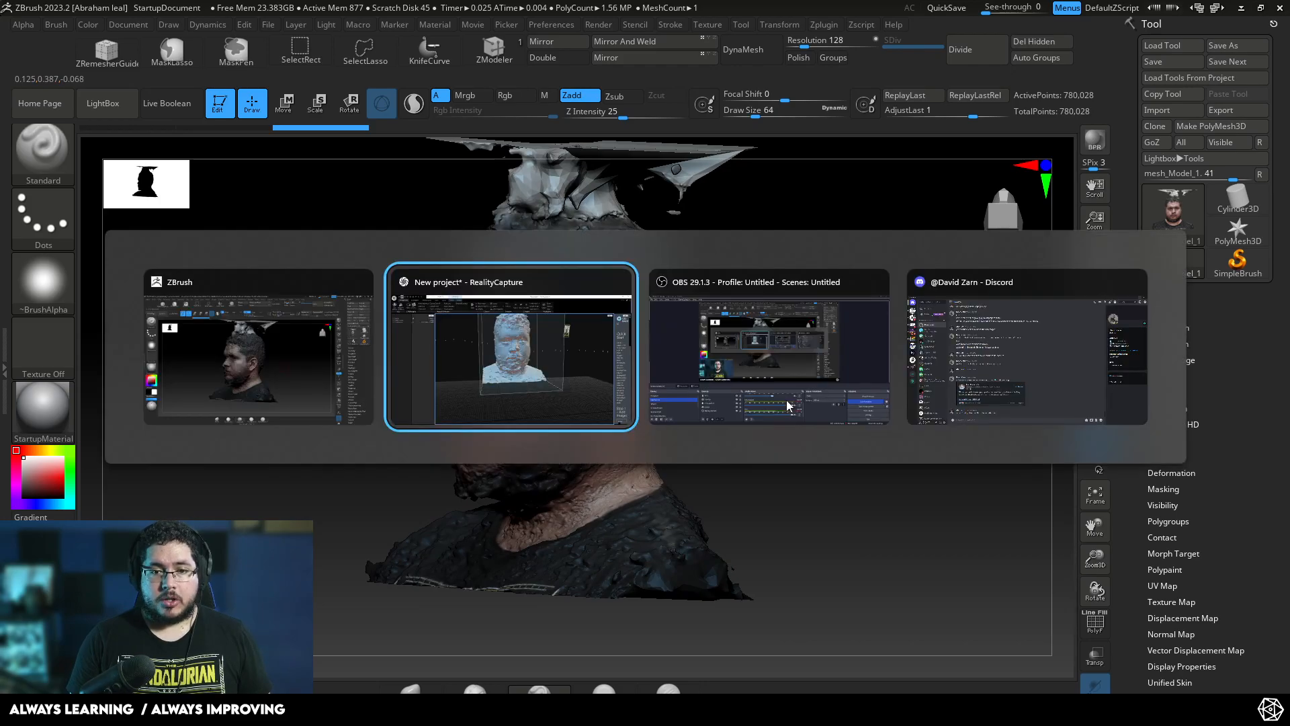
{"action": "left_click", "coordinate": [511, 345]}
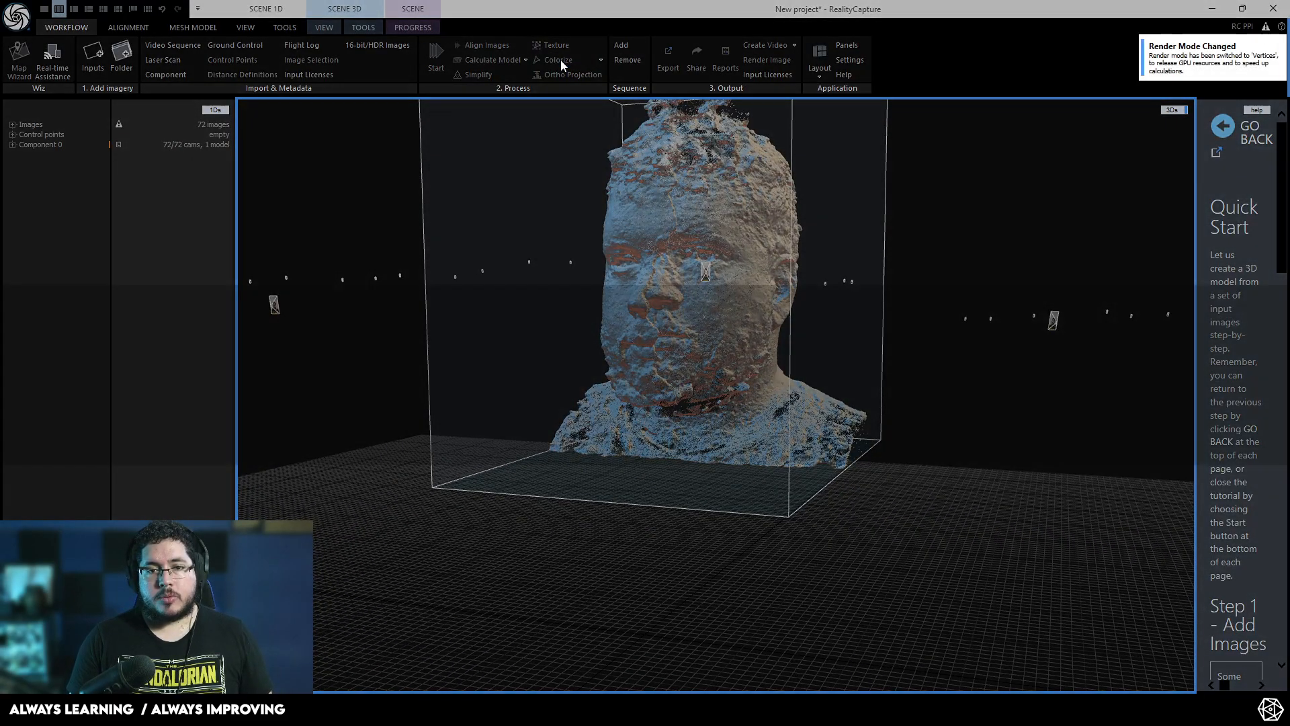
Run Colorize so the head mesh gets its photographic vertex colour.
{"action": "left_click", "coordinate": [556, 60]}
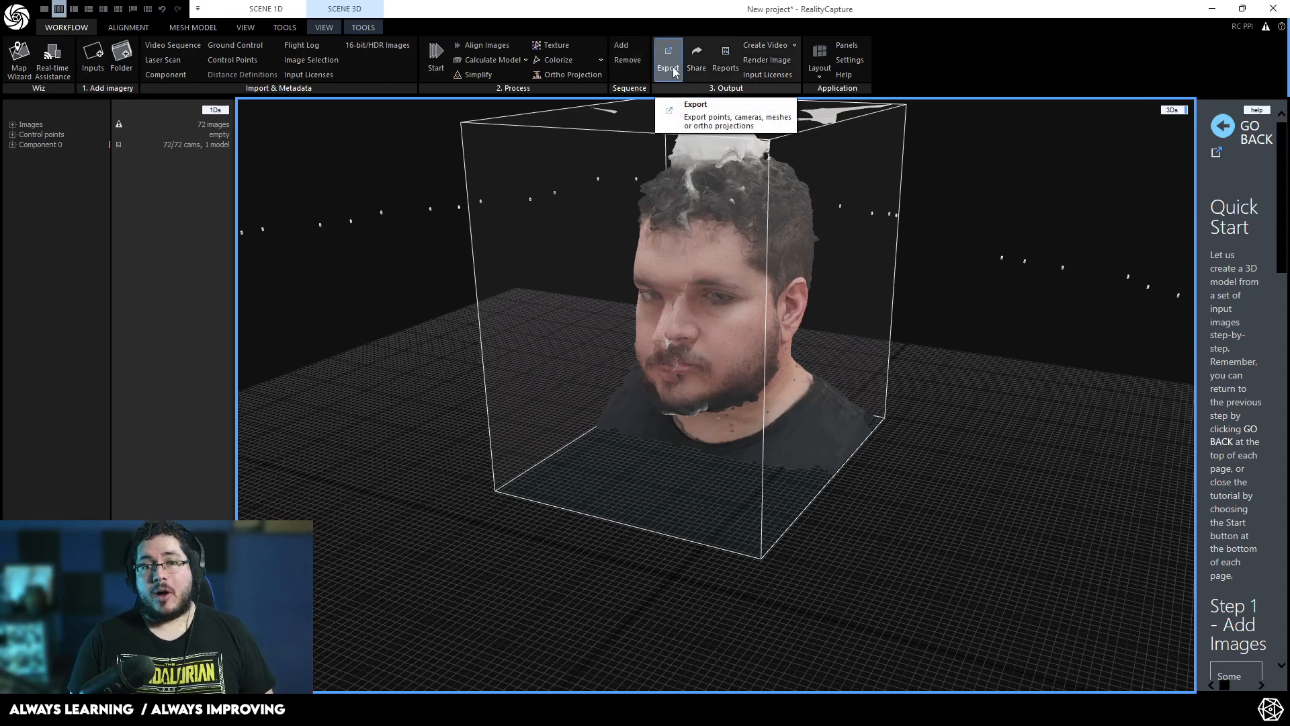
Export the colored head mesh as a Dense Mesh Model from the MESH MODEL tools.
{"action": "left_click", "coordinate": [192, 27]}
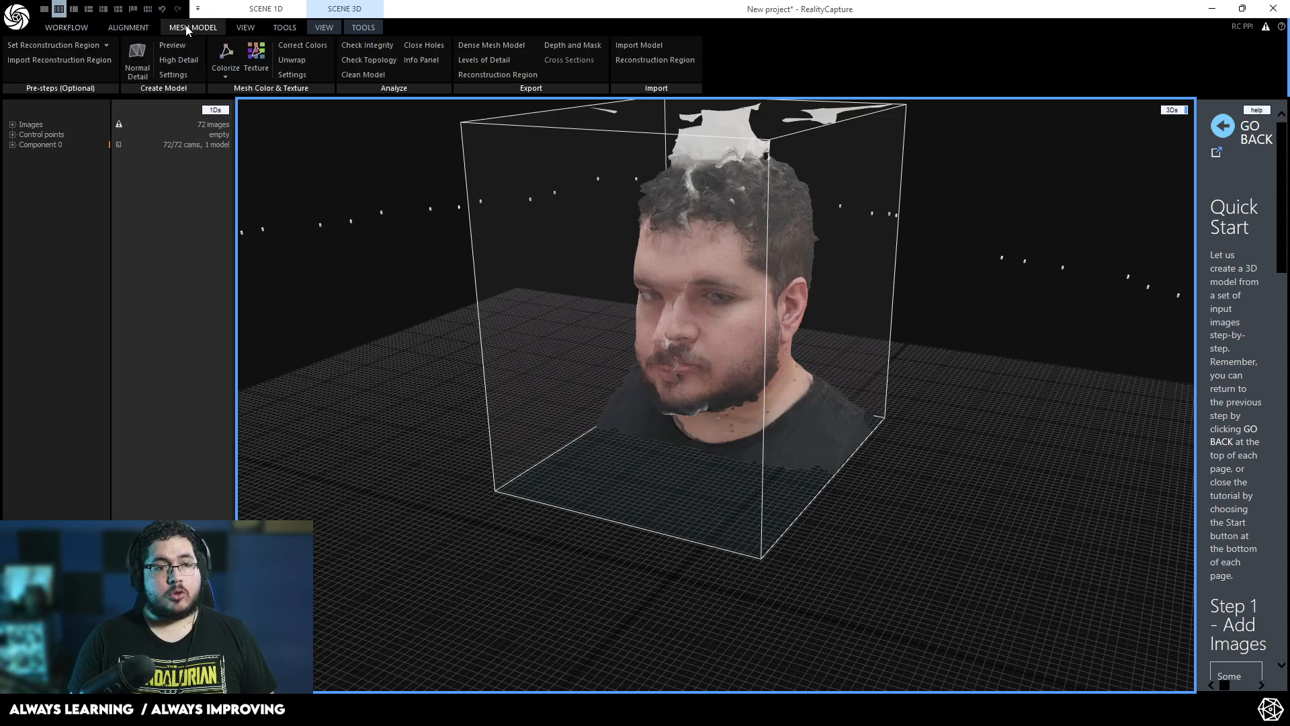
{"action": "mouse_move", "coordinate": [492, 45]}
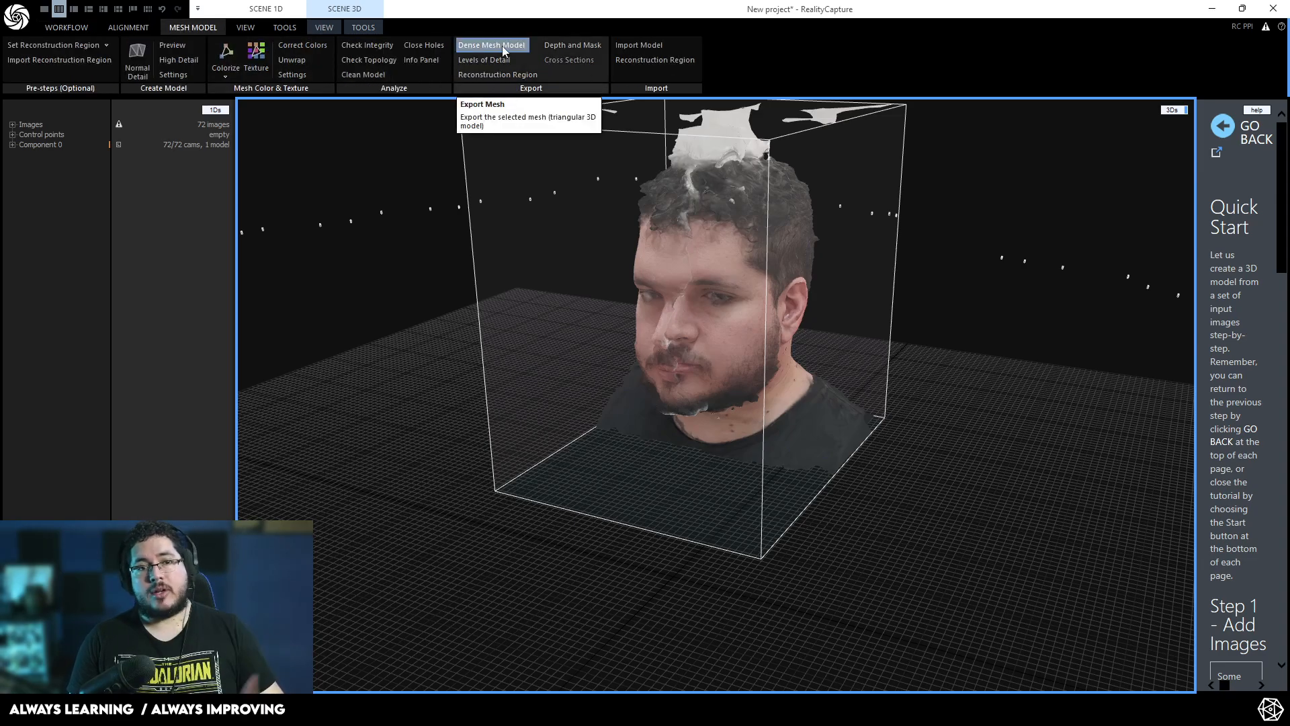
{"action": "left_click", "coordinate": [483, 103]}
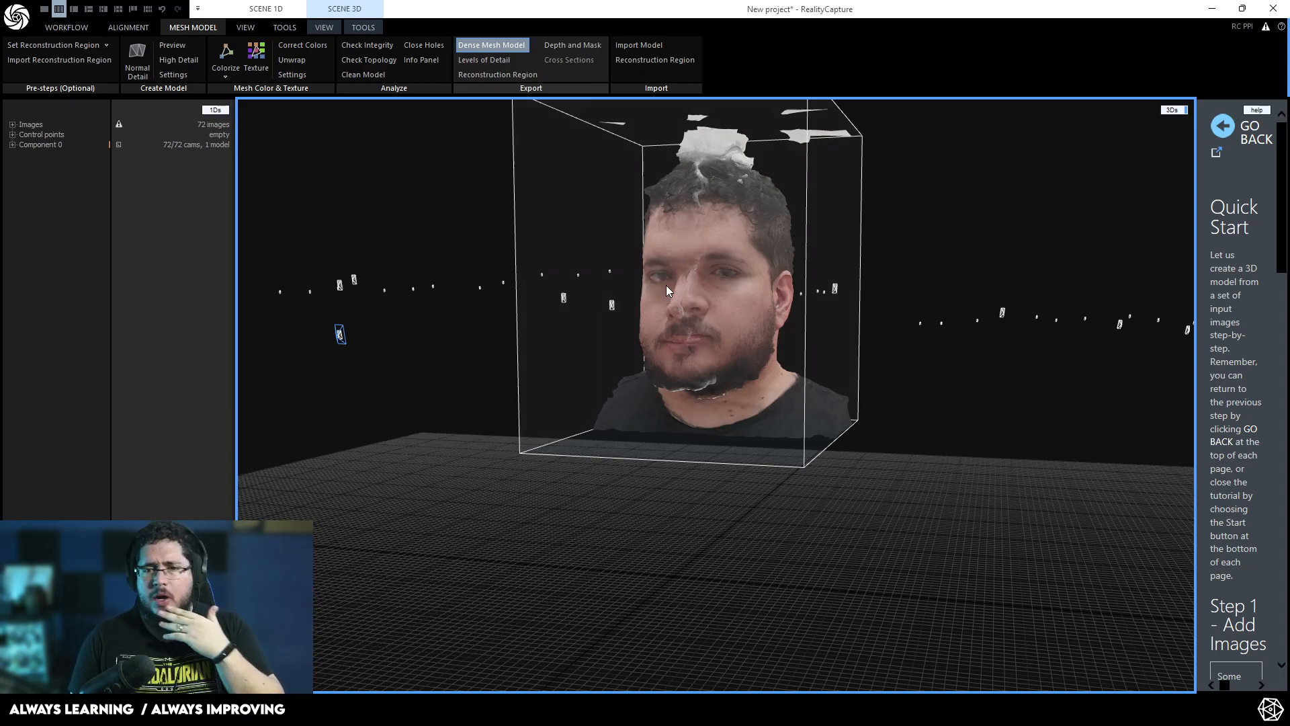
{"action": "mouse_move", "coordinate": [729, 303]}
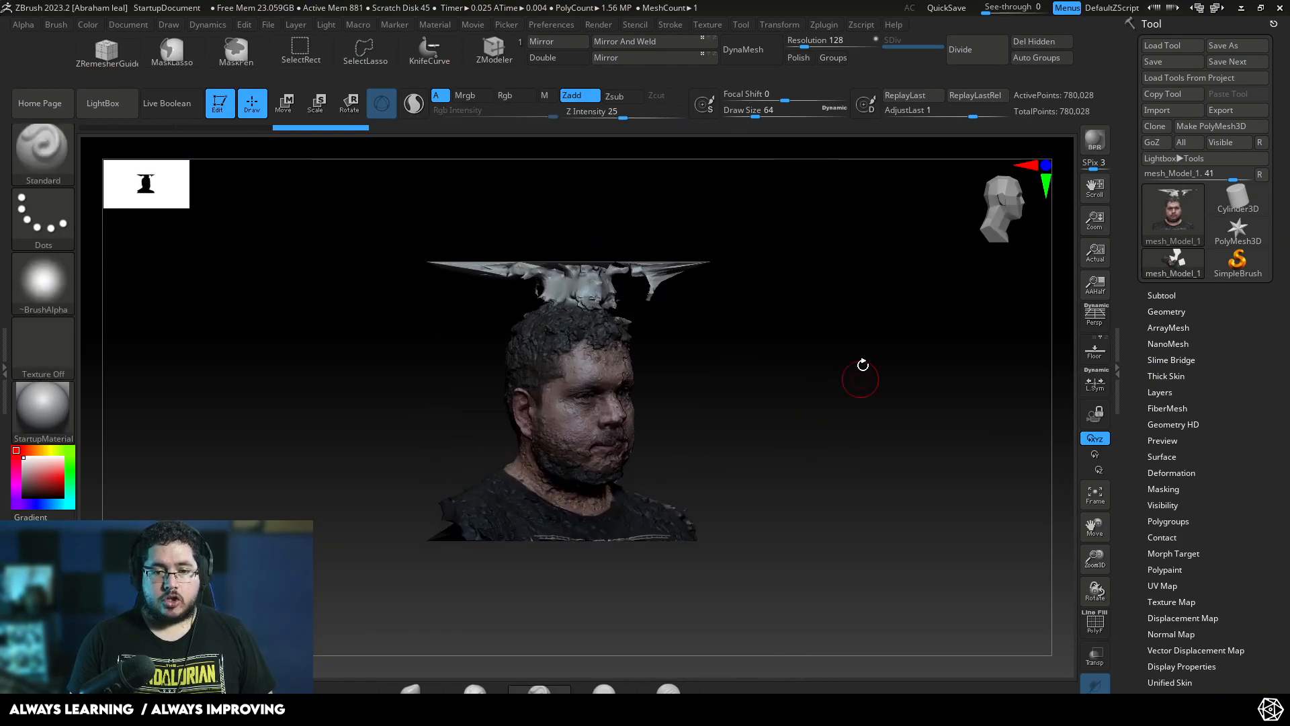
Orbit the scan end-on and lasso-hide the stray geometry floating above the head.
{"action": "left_click_drag", "start_coordinate": [862, 365], "coordinate": [751, 399]}
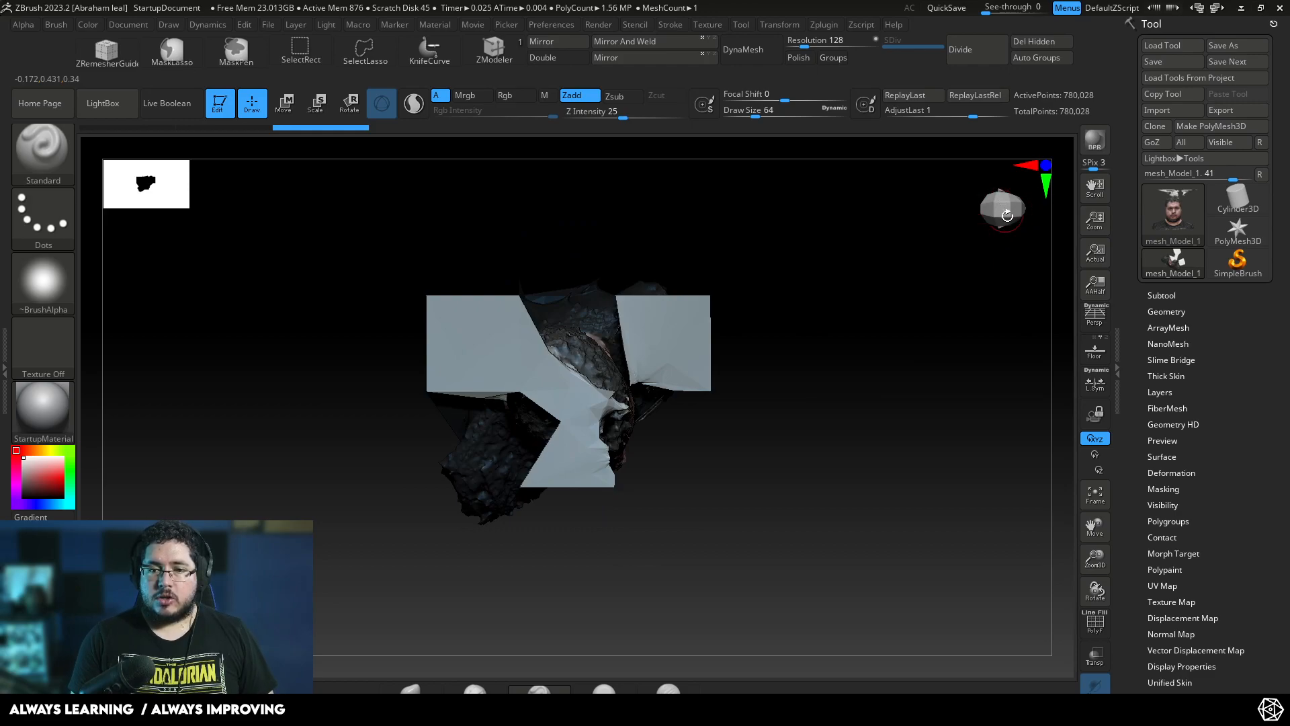
{"action": "left_click", "coordinate": [283, 103]}
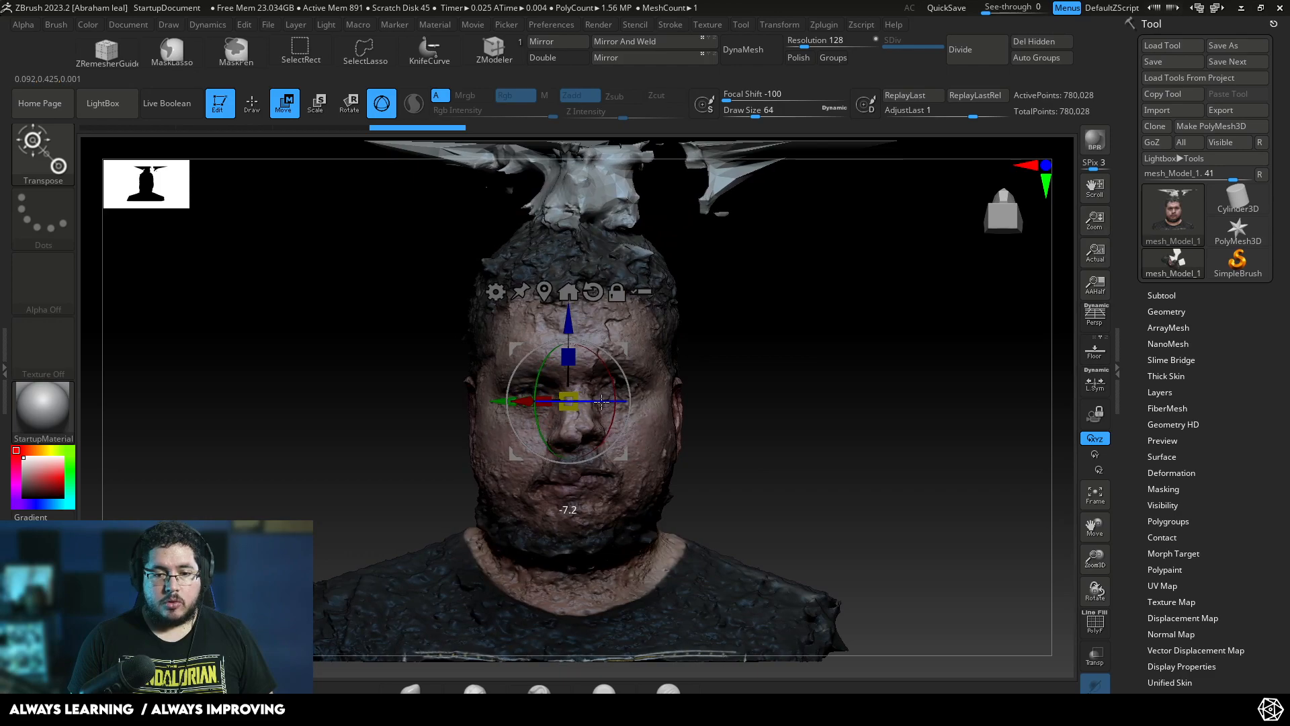
{"action": "left_click", "coordinate": [251, 103]}
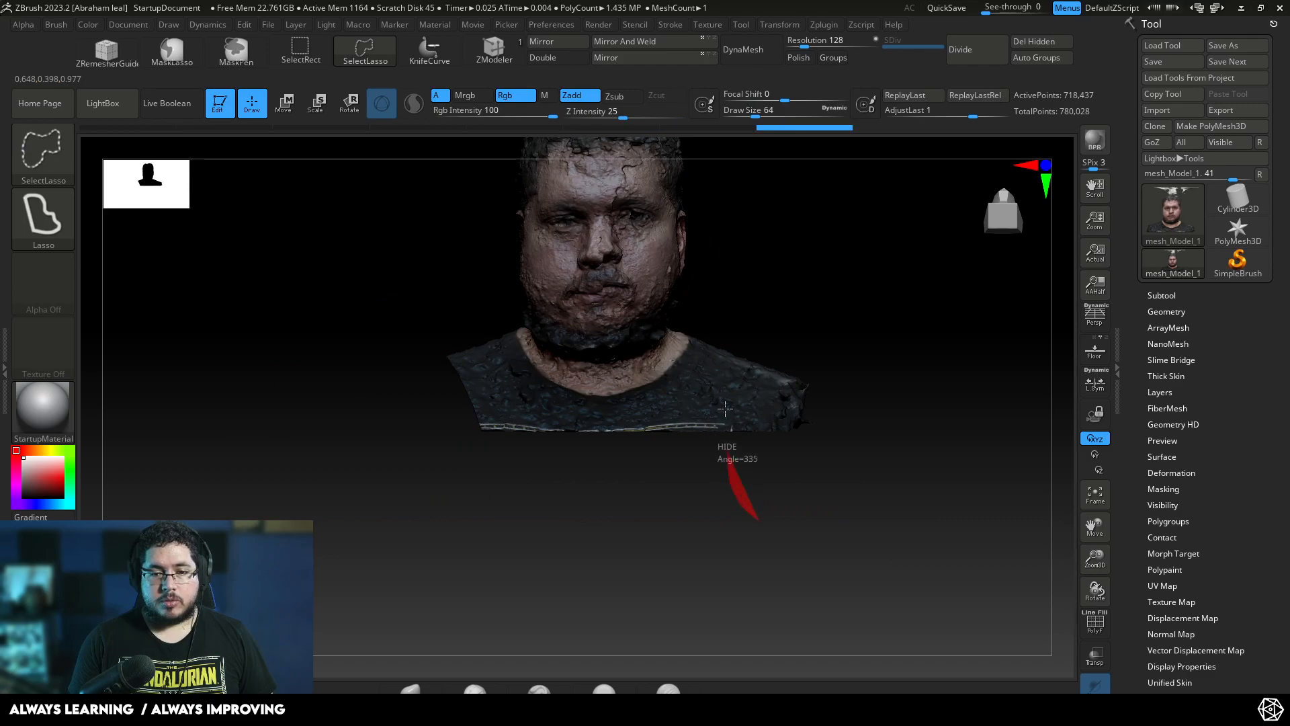
Delete the hidden stray polygons from the scan and toggle group-aware remeshing.
{"action": "left_click", "coordinate": [742, 50]}
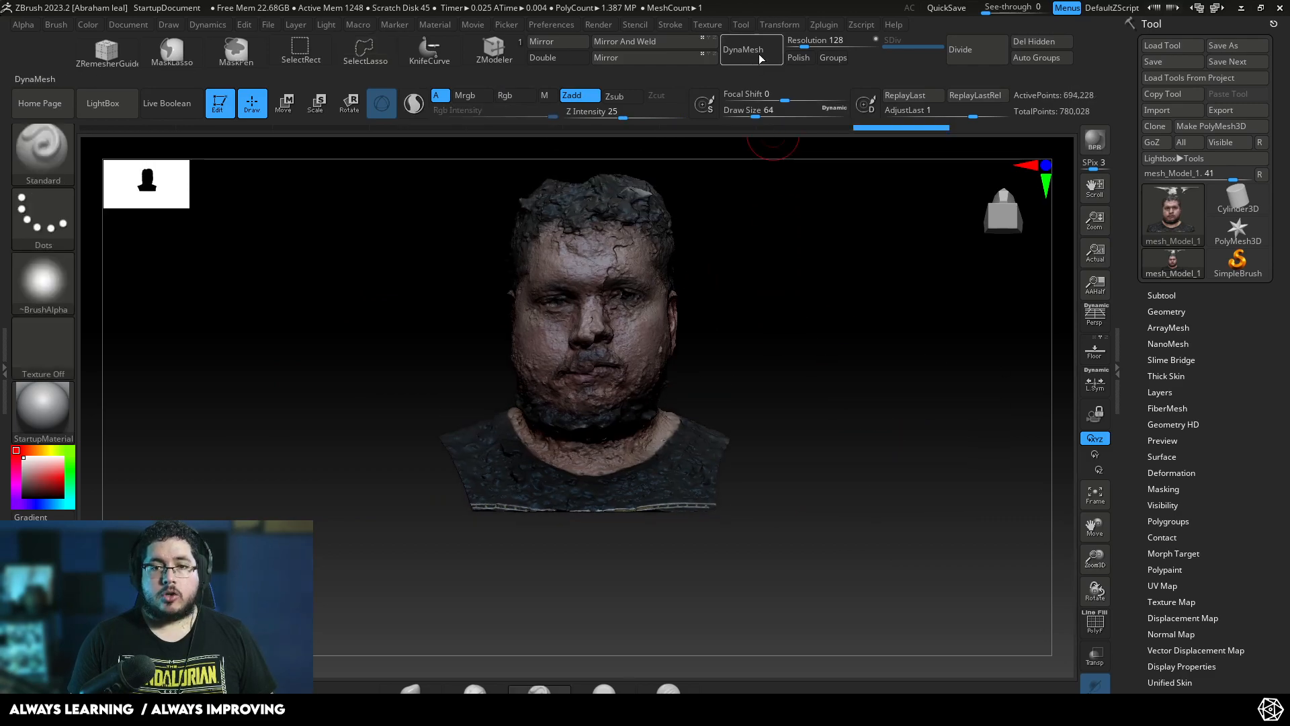
{"action": "left_click", "coordinate": [1039, 41]}
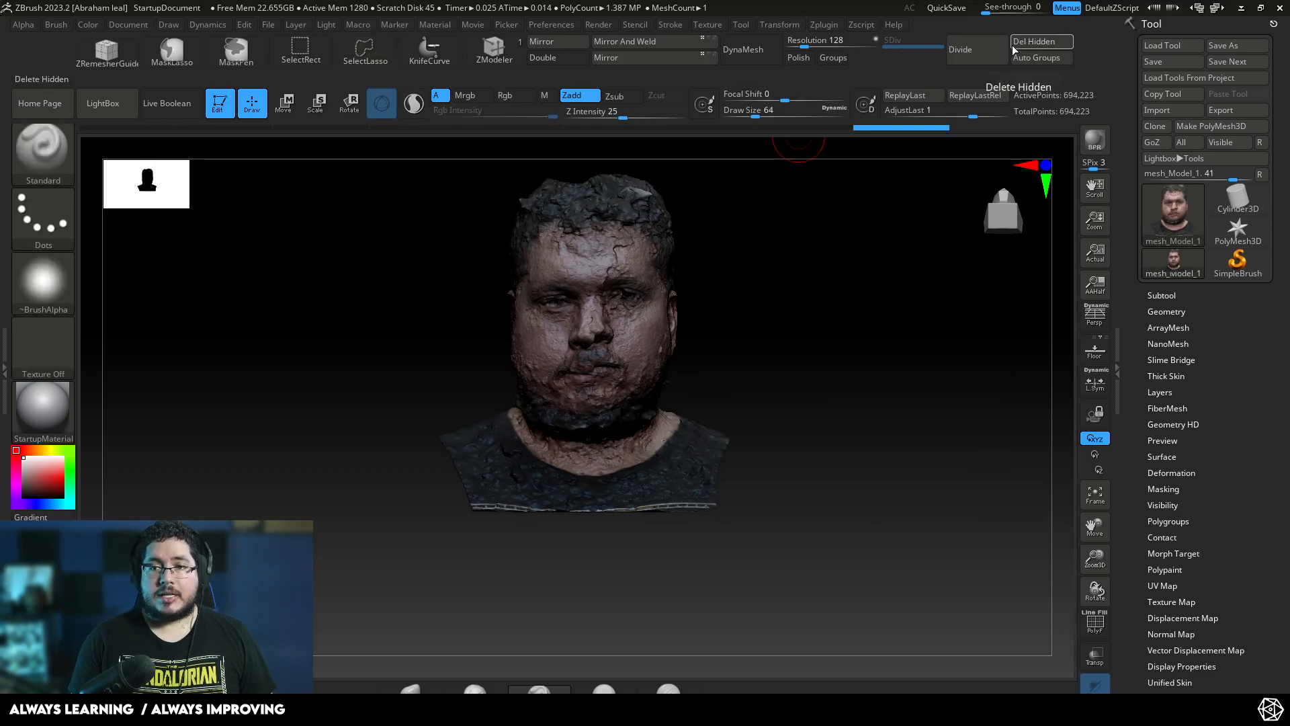
{"action": "left_click", "coordinate": [832, 58]}
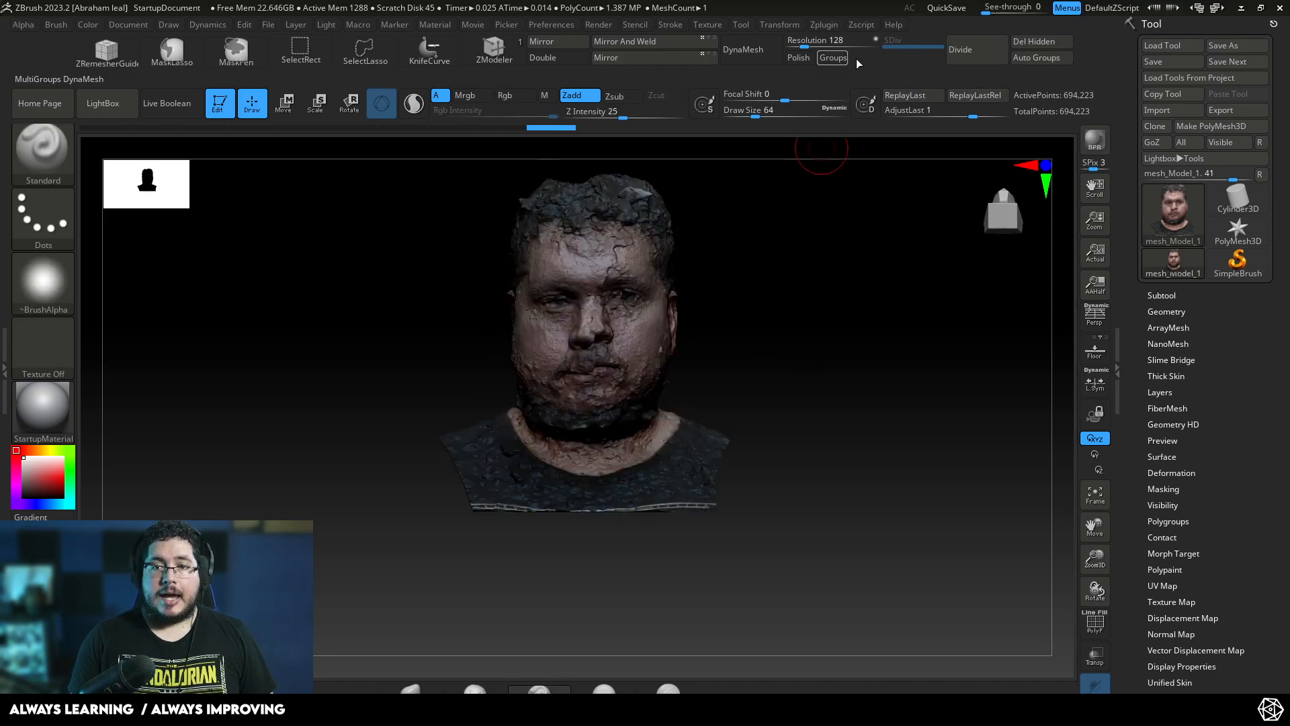
Remesh the head with DynaMesh at resolution 1024, reaching about 1.6 million points.
{"action": "left_click", "coordinate": [742, 50]}
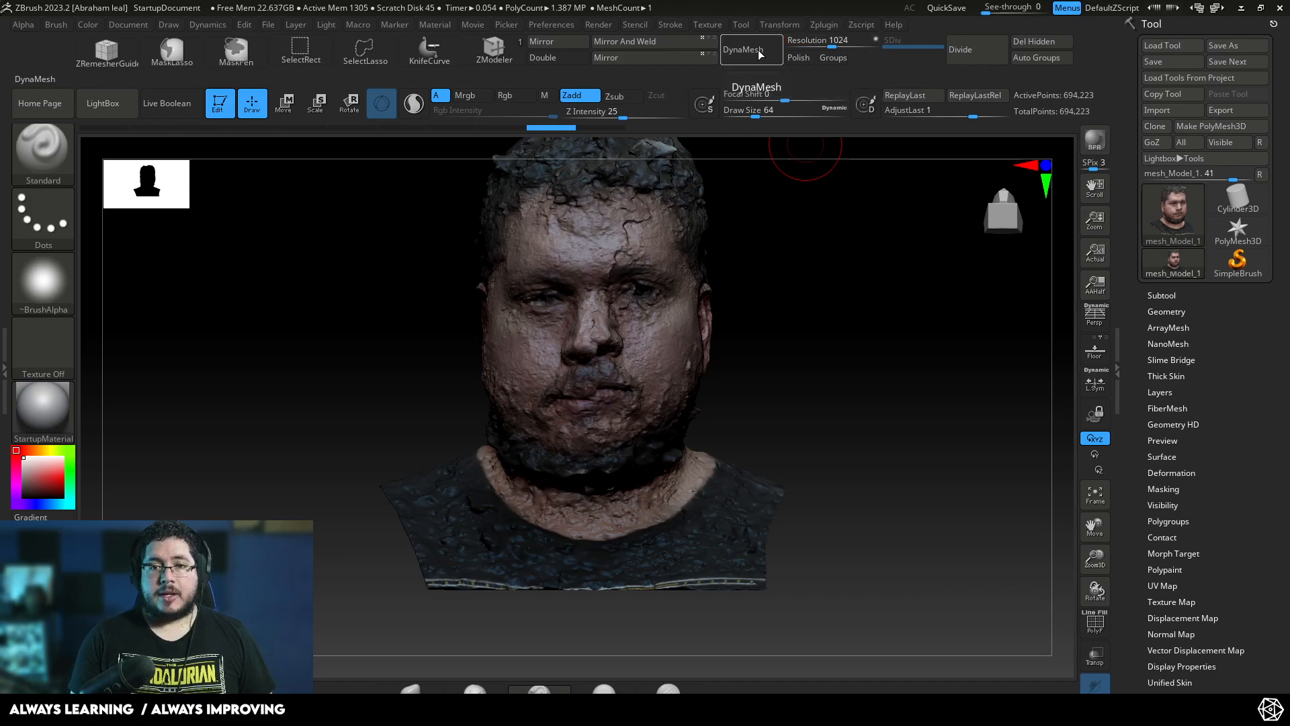
{"action": "left_click", "coordinate": [750, 50]}
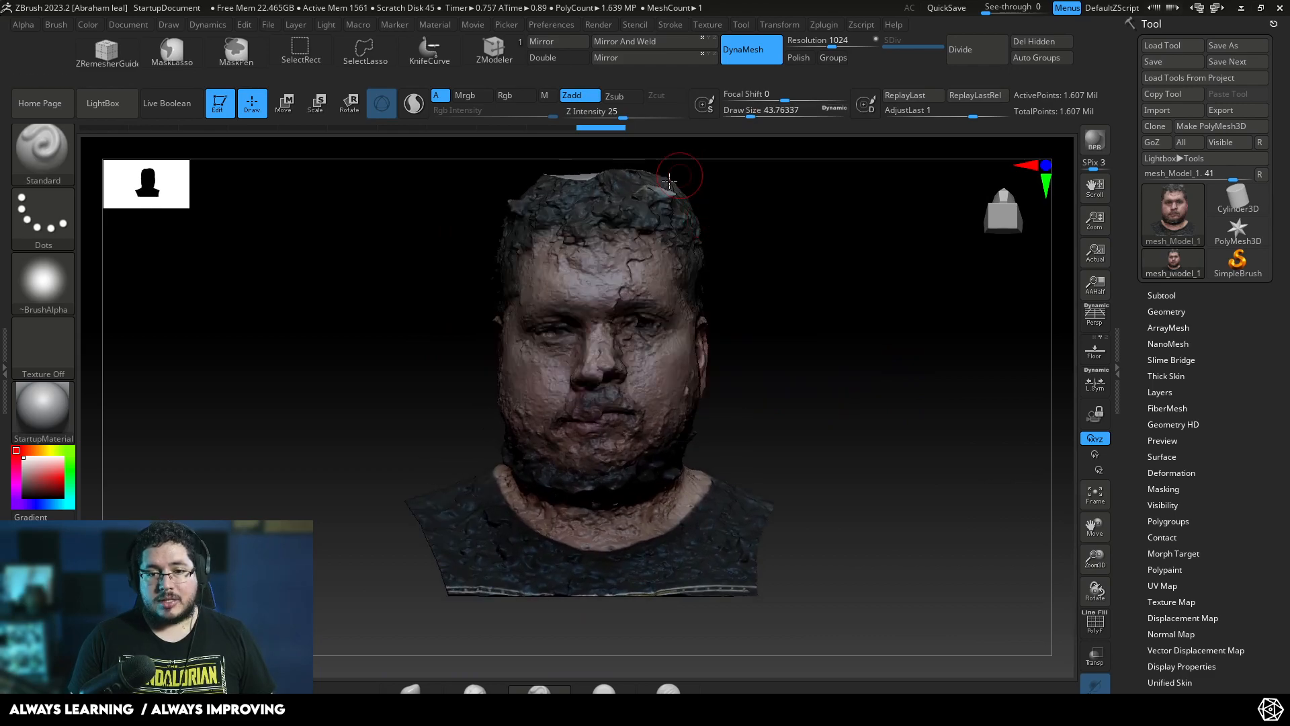
{"action": "left_click_drag", "start_coordinate": [671, 179], "coordinate": [648, 351]}
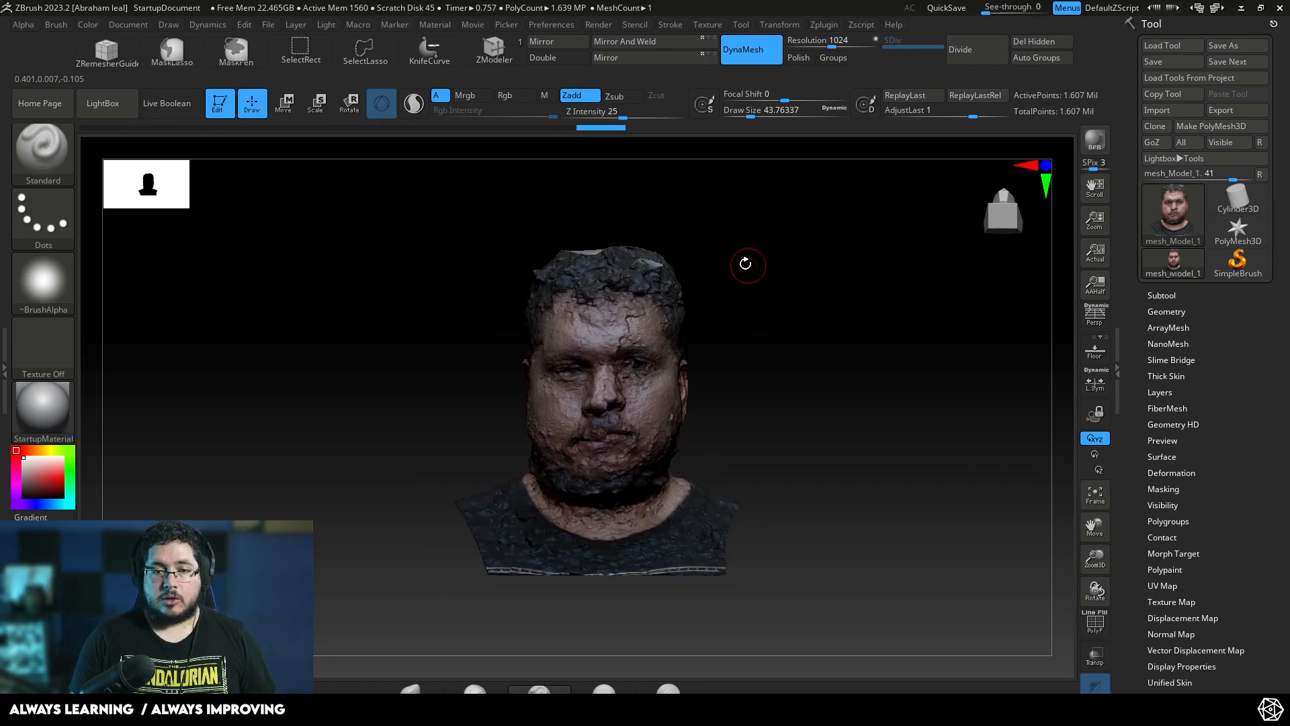
{"action": "mouse_move", "coordinate": [170, 52]}
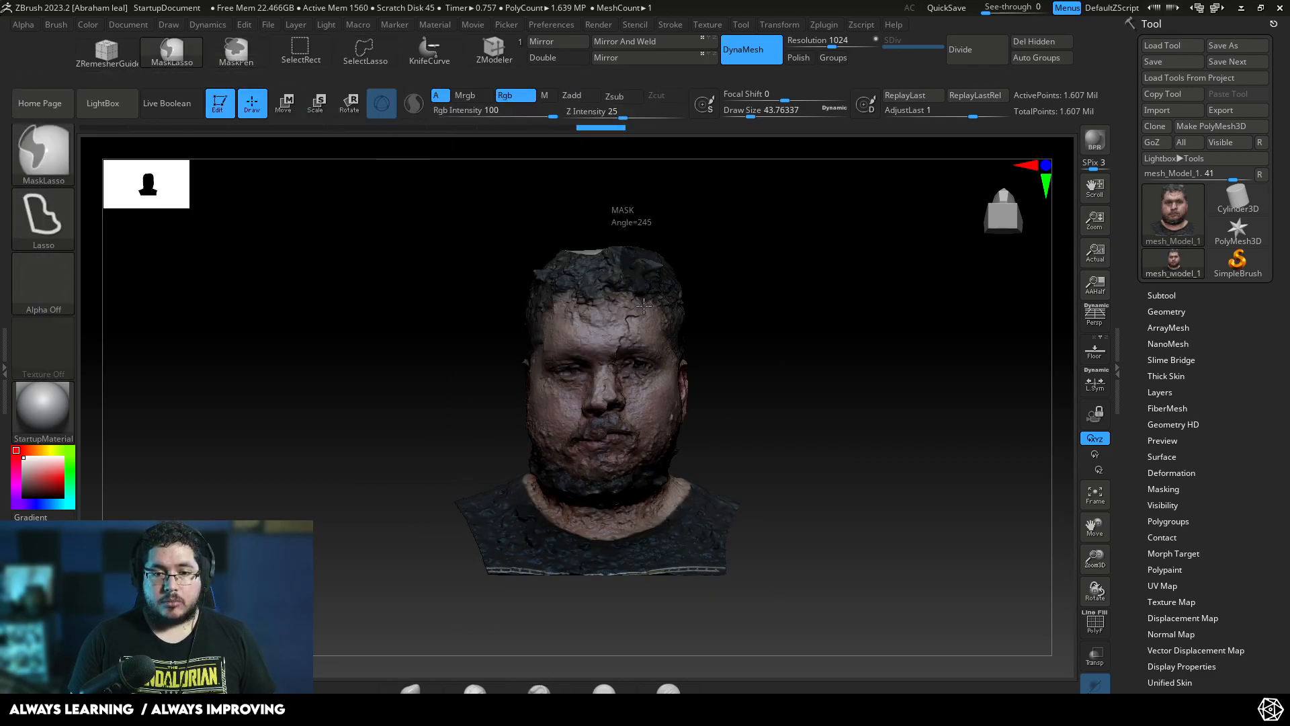
From a side profile, nudge the head along one axis with the Transpose Move gizmo.
{"action": "left_click_drag", "start_coordinate": [642, 307], "coordinate": [615, 369]}
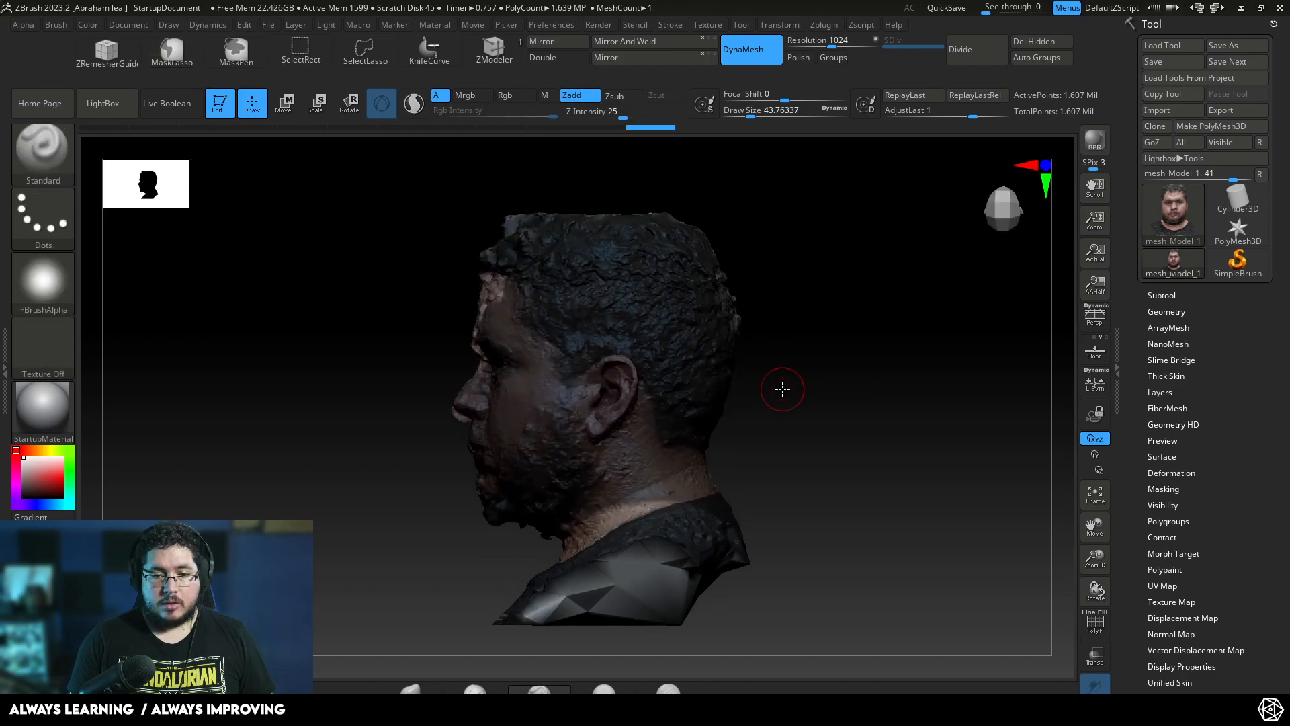
{"action": "left_click", "coordinate": [284, 104]}
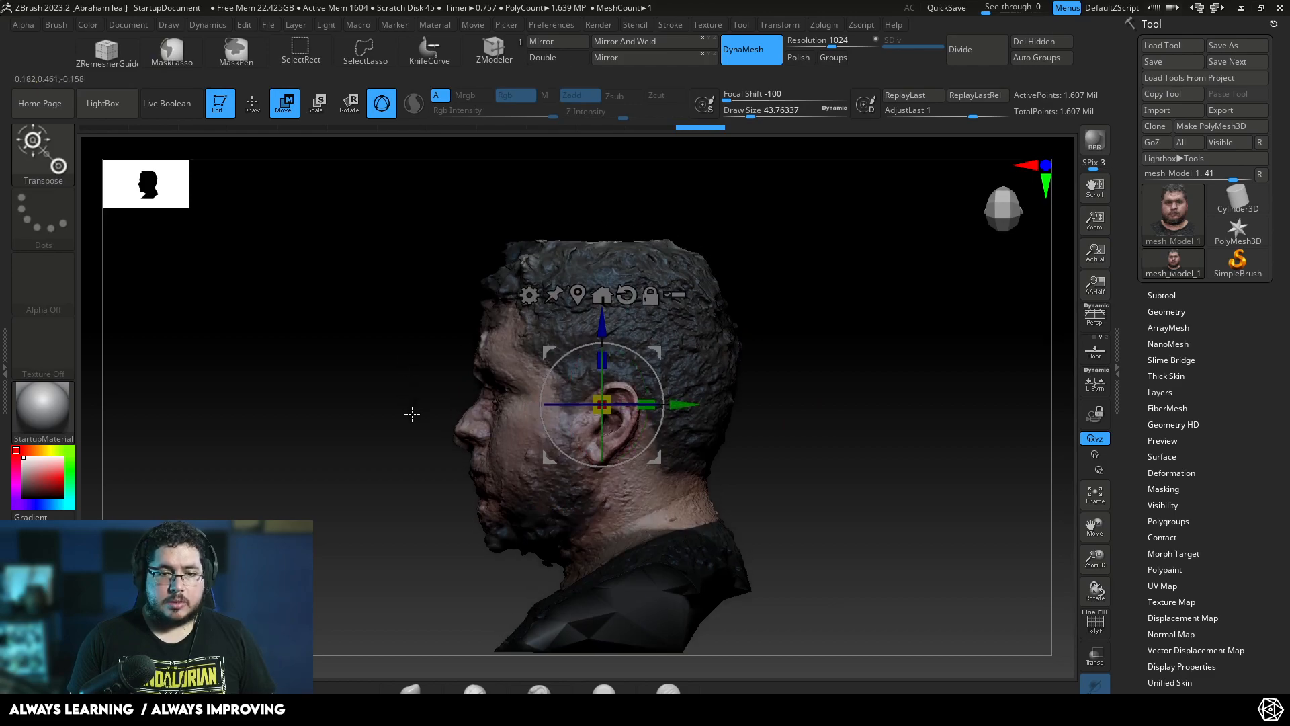
{"action": "left_click_drag", "start_coordinate": [601, 403], "coordinate": [598, 376]}
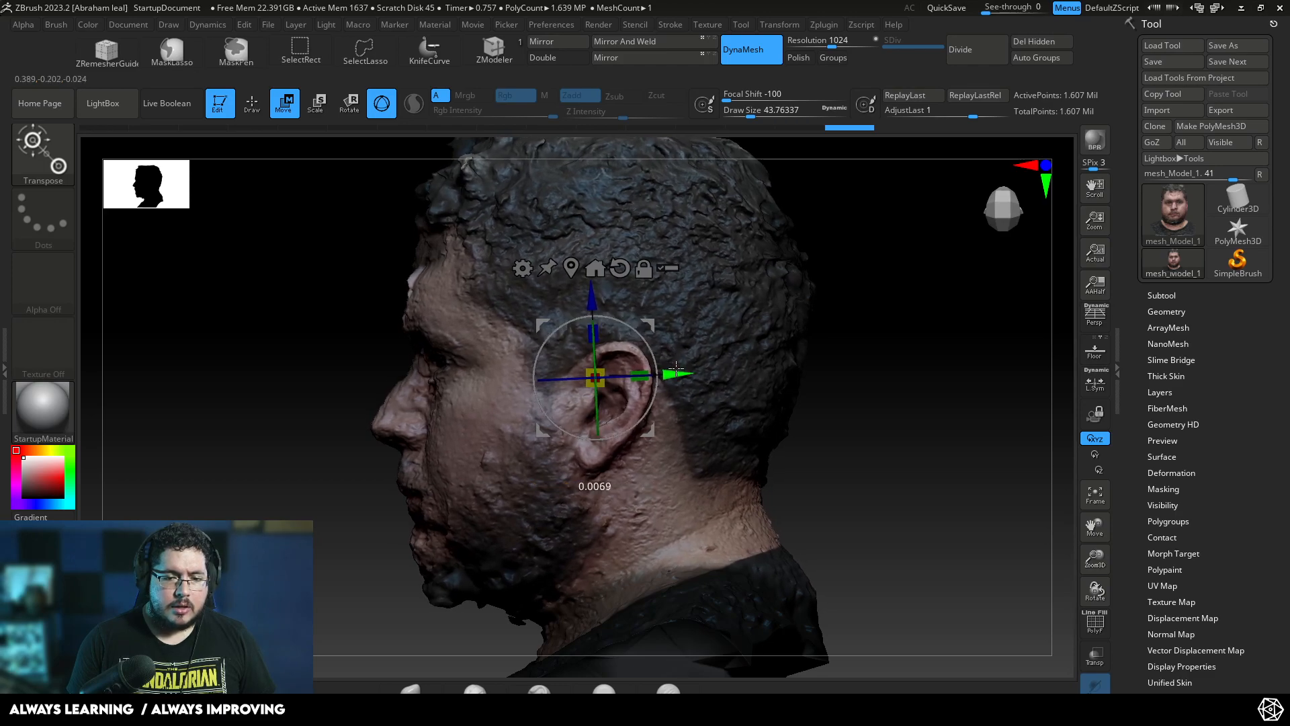
Shift the head sideways until it sits centred on the axes, then leave the gizmo.
{"action": "left_click_drag", "start_coordinate": [674, 371], "coordinate": [799, 345]}
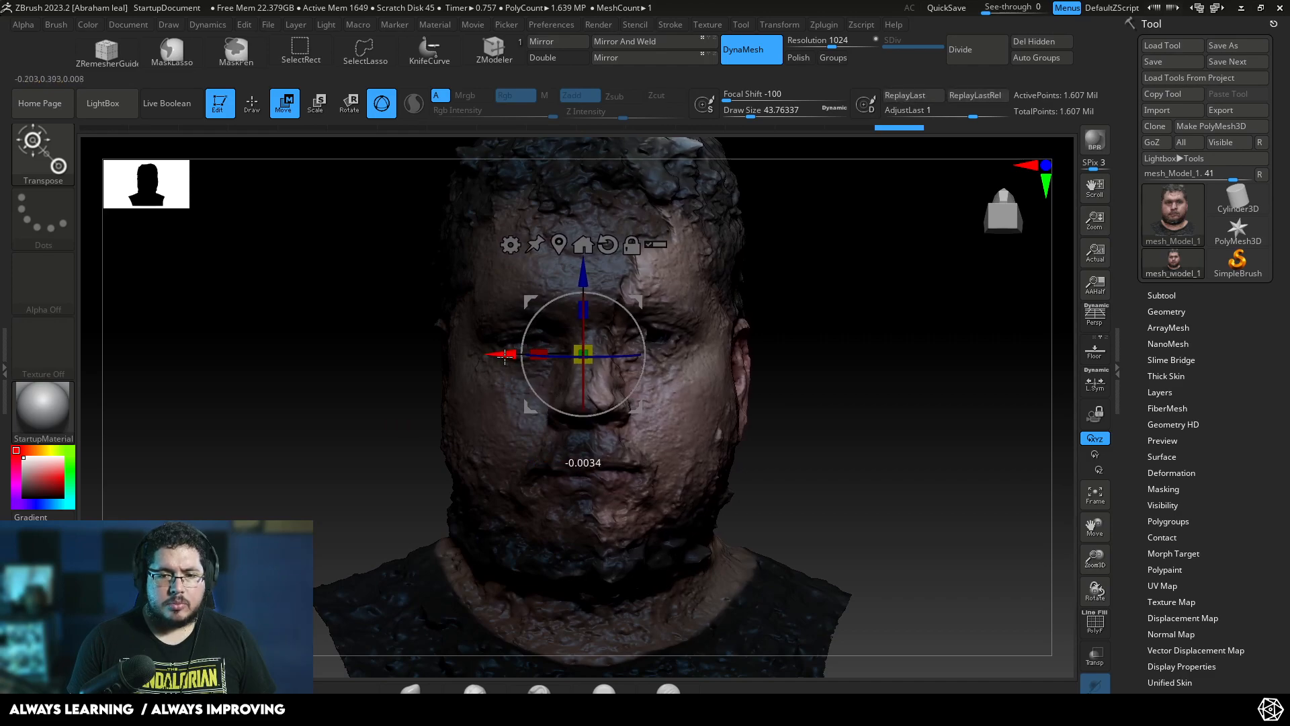
{"action": "left_click_drag", "start_coordinate": [741, 371], "coordinate": [511, 354]}
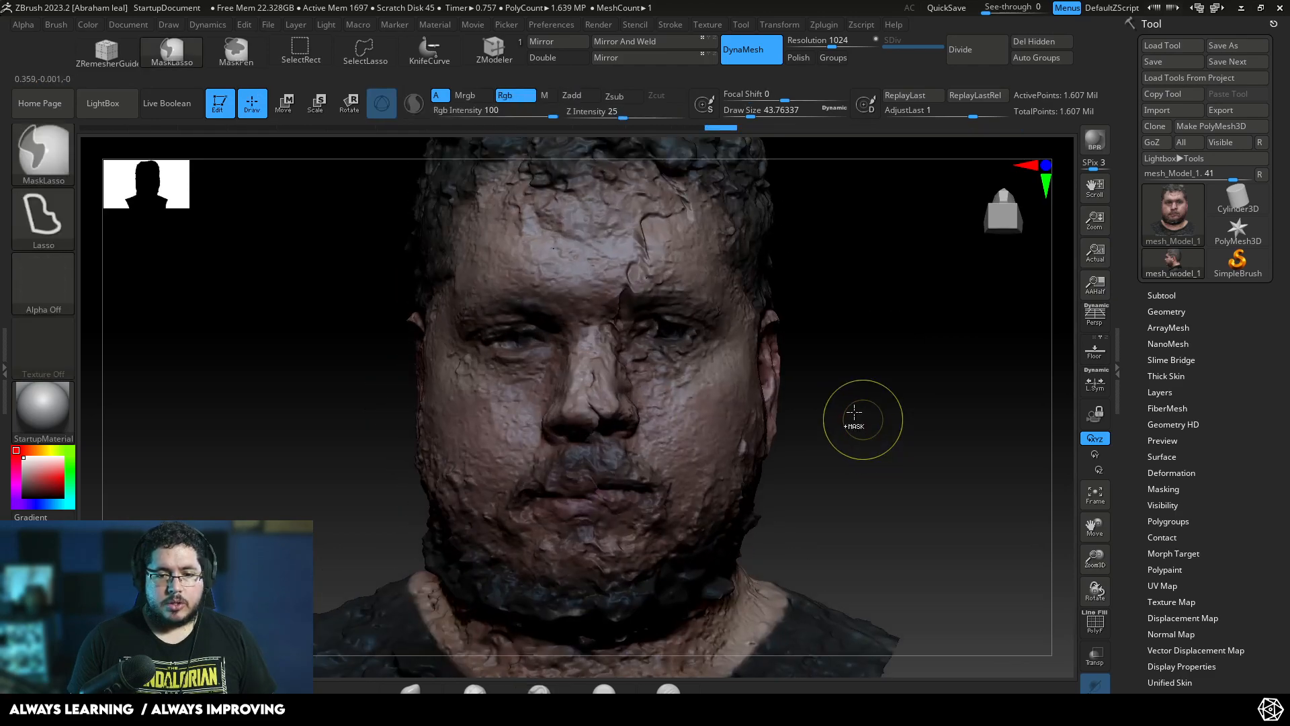
{"action": "left_click", "coordinate": [283, 102]}
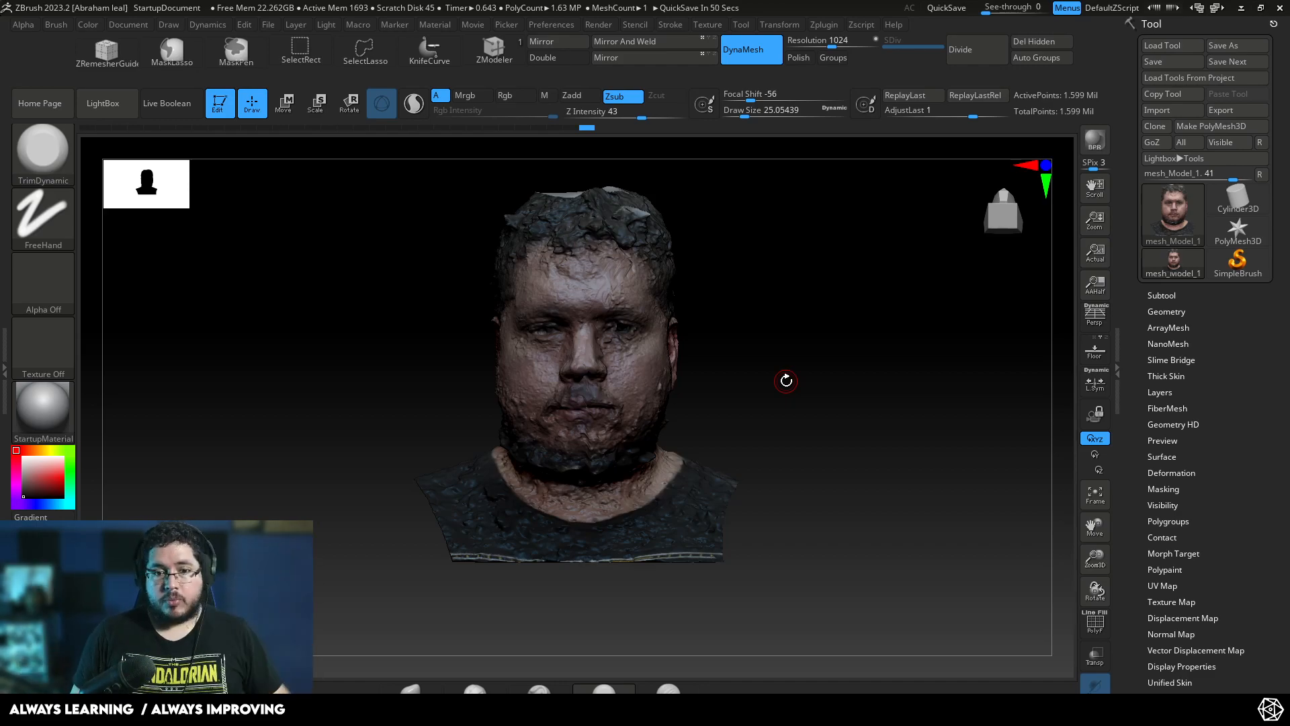
Bring the trimmed head closer into view at about 1.599 million points.
{"action": "left_click_drag", "start_coordinate": [786, 381], "coordinate": [806, 502]}
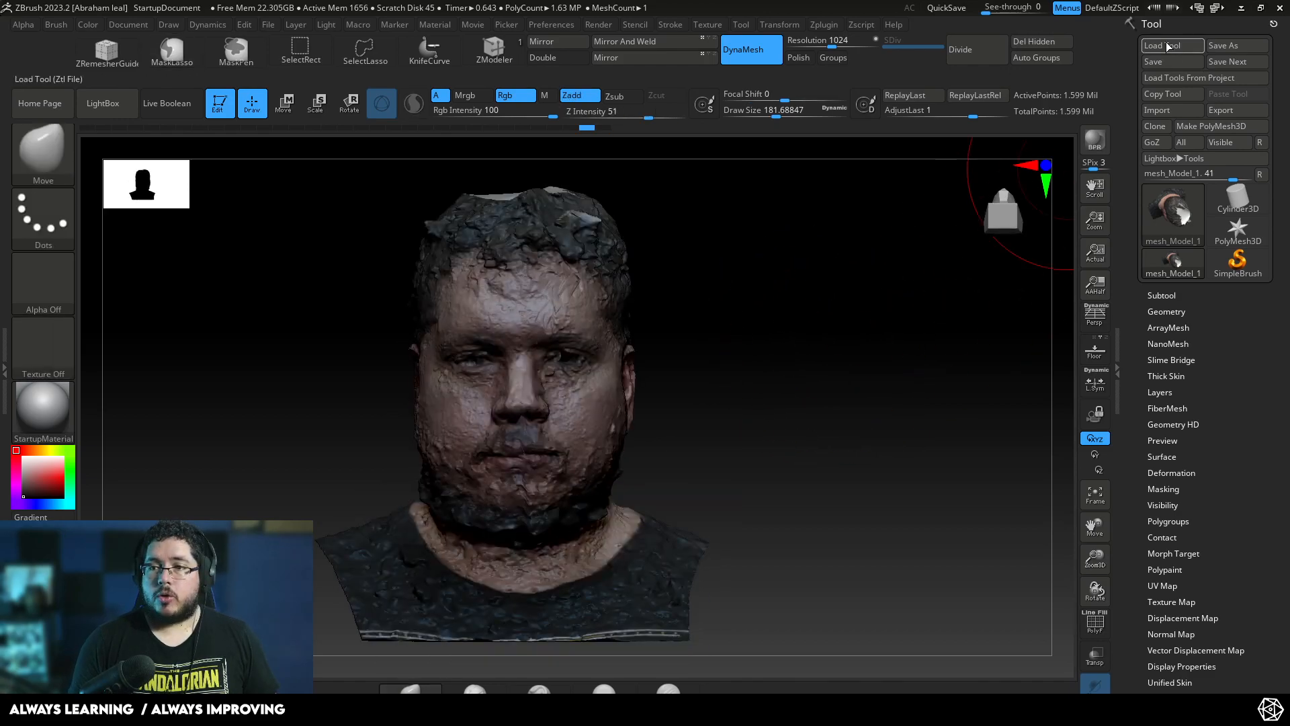
Load the Kindred1 mask model from the Kindred folder as a second subtool, then reselect the head scan.
{"action": "left_click", "coordinate": [1168, 46]}
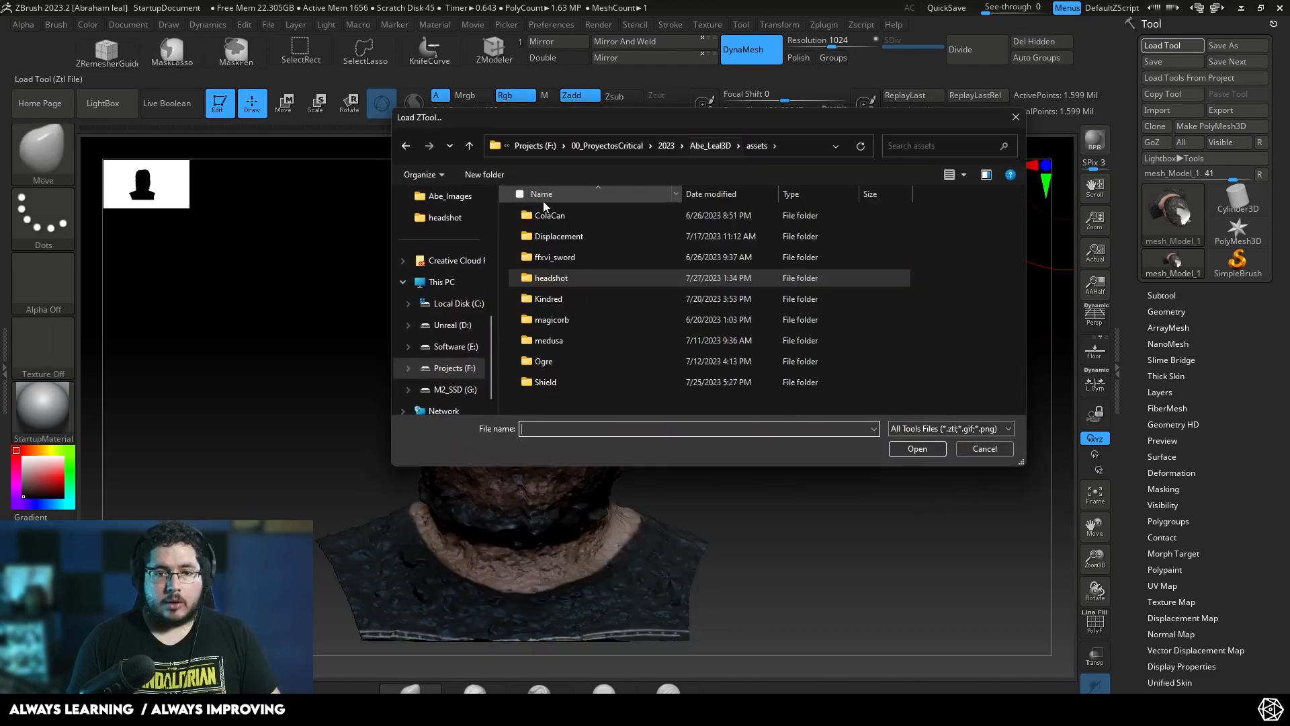
{"action": "double_click", "coordinate": [546, 298]}
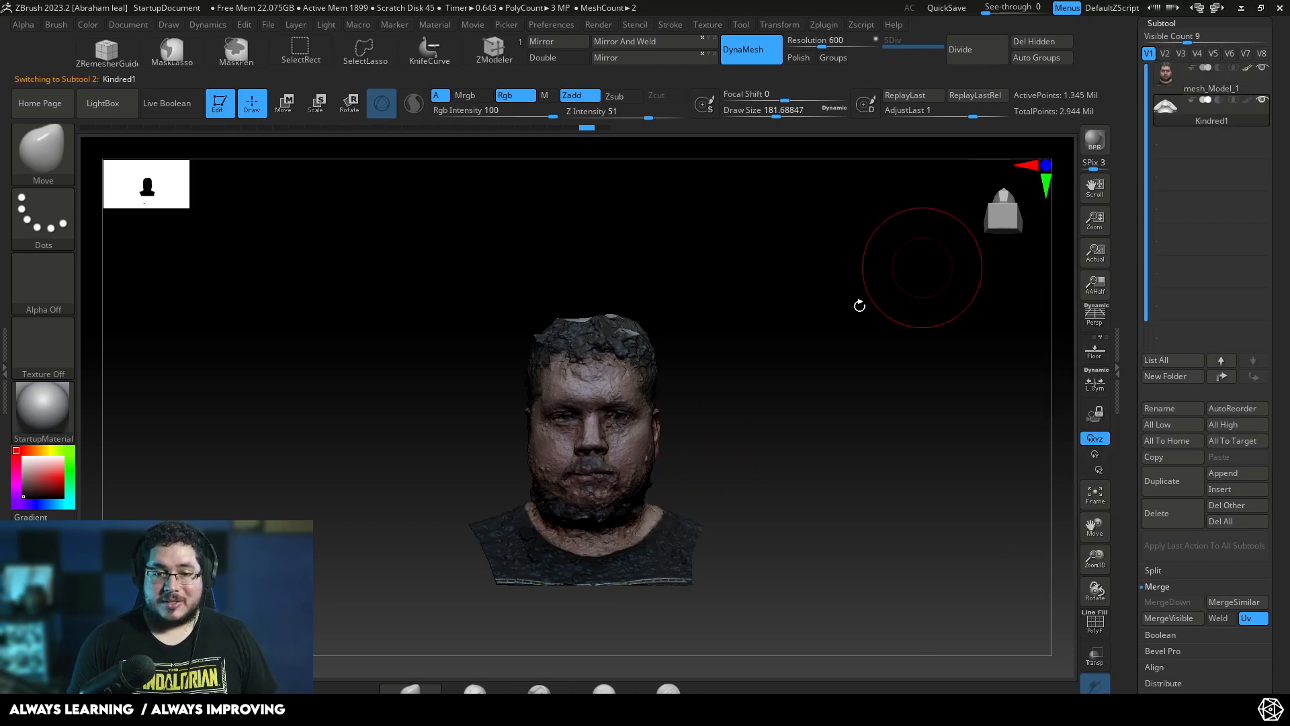
{"action": "left_click", "coordinate": [284, 103]}
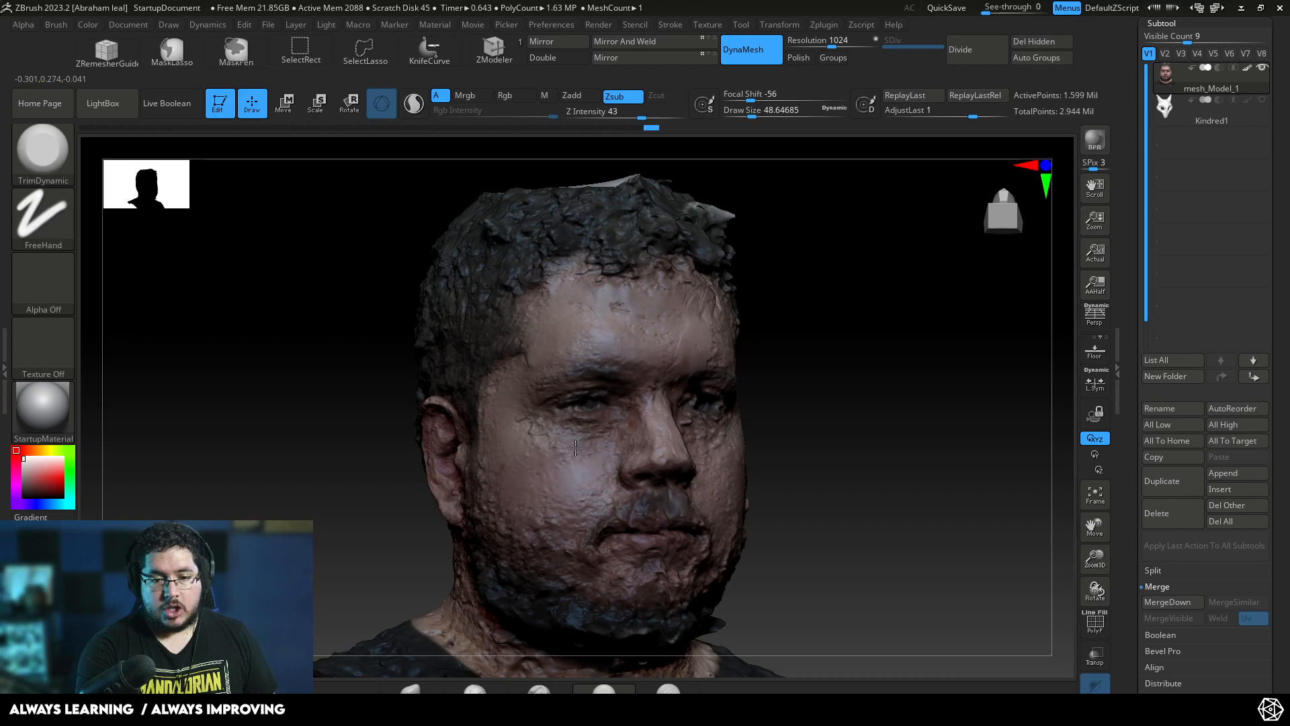
Flatten rough bumps on the cheek and hair with TrimDynamic, then build up clay over the forehead patch.
{"action": "left_click_drag", "start_coordinate": [577, 449], "coordinate": [716, 435]}
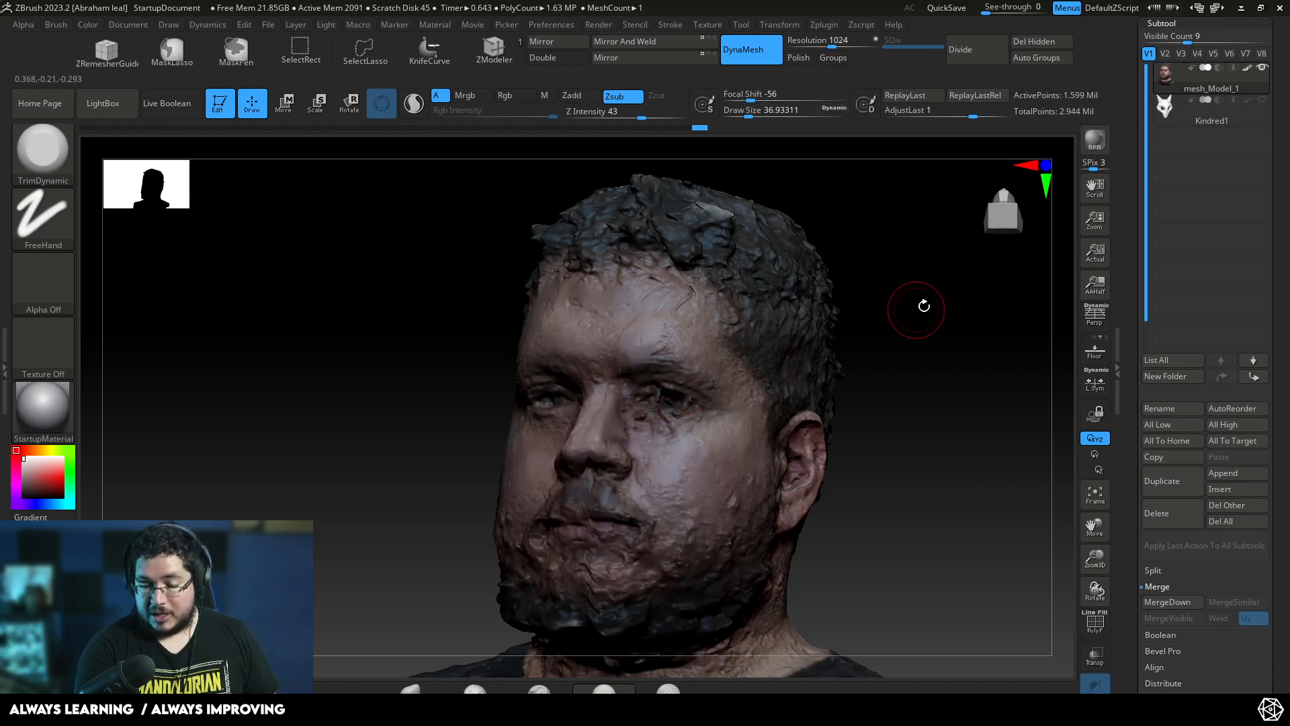
{"action": "left_click_drag", "start_coordinate": [915, 309], "coordinate": [671, 334]}
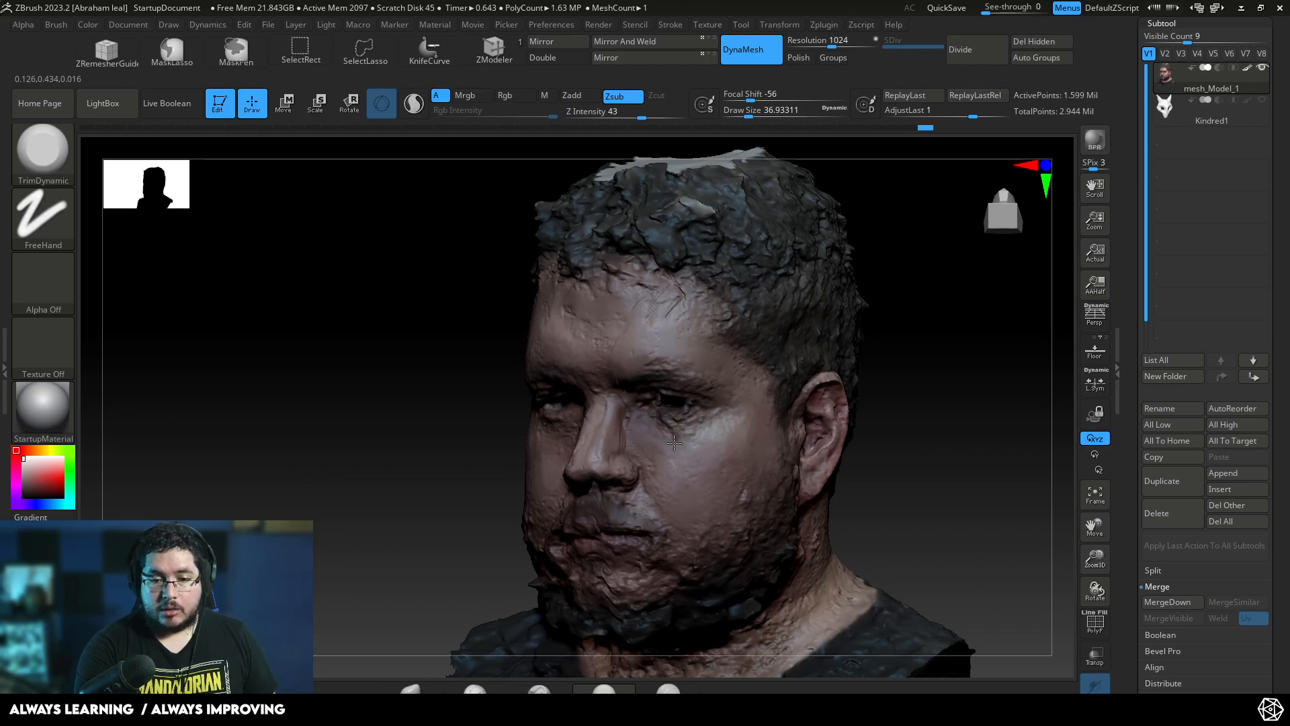
{"action": "left_click_drag", "start_coordinate": [675, 445], "coordinate": [679, 480]}
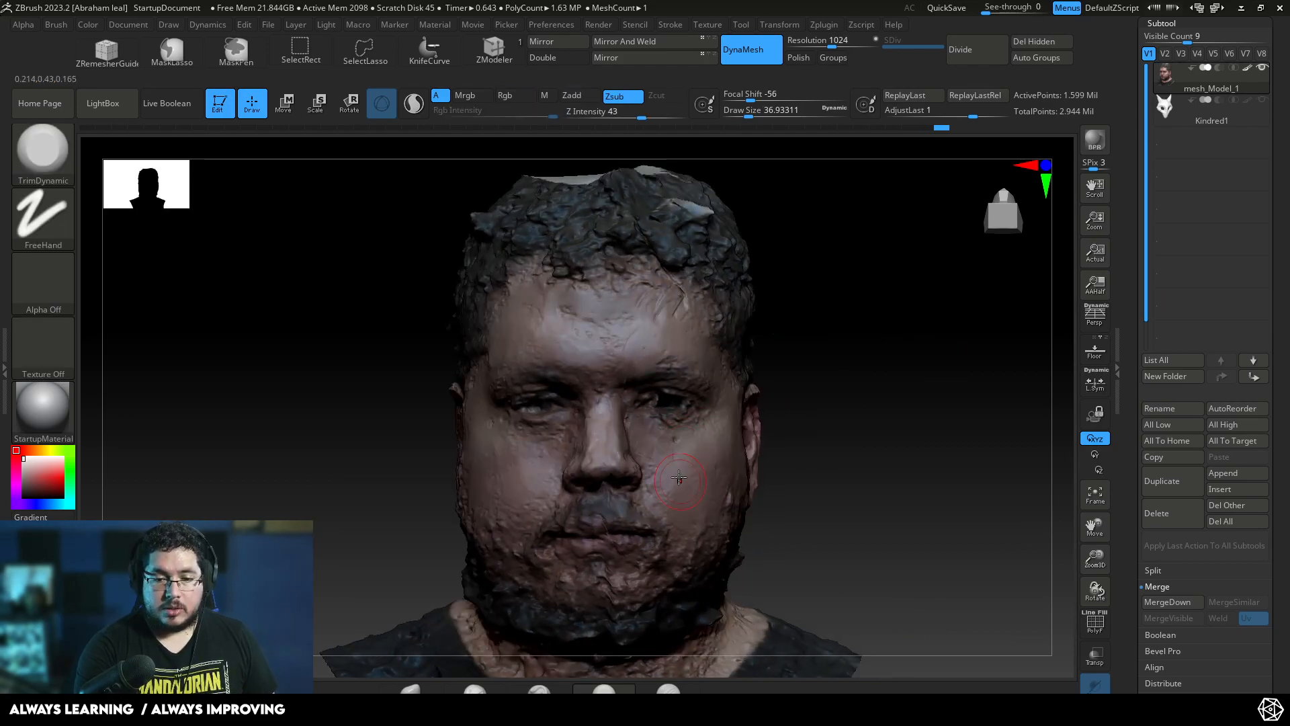
{"action": "mouse_move", "coordinate": [490, 400]}
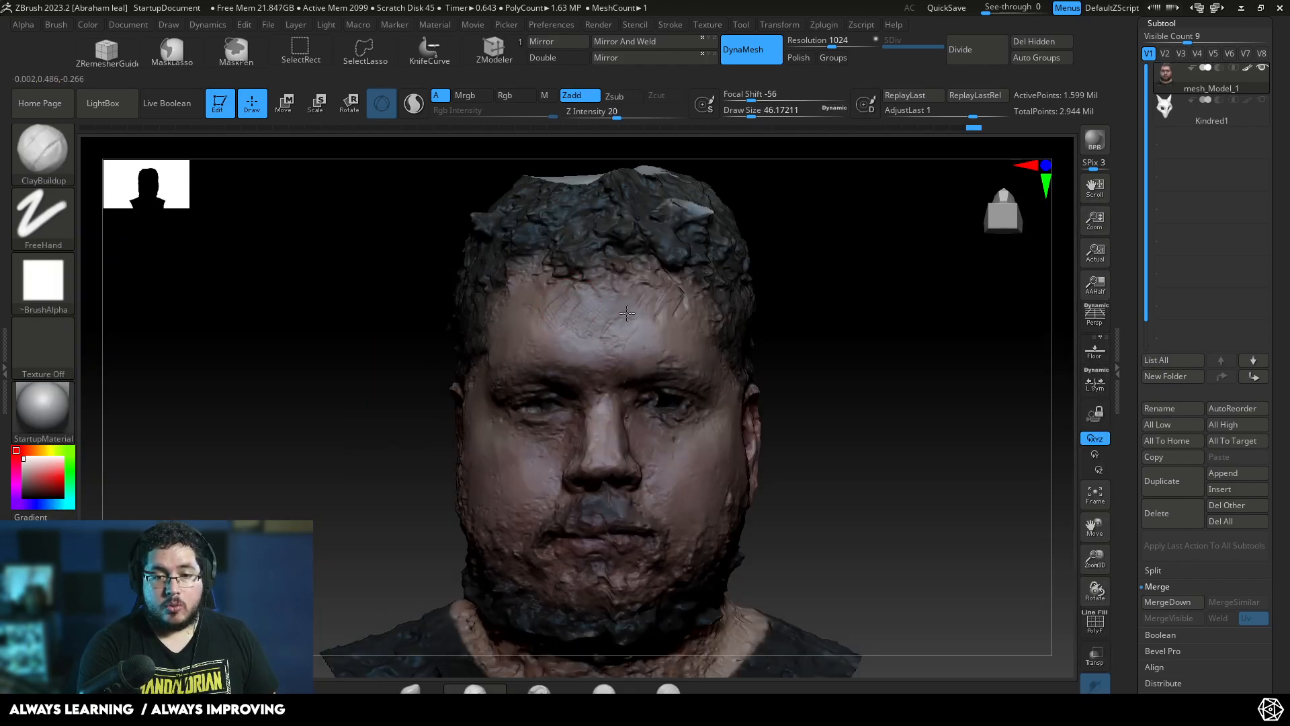
{"action": "left_click_drag", "start_coordinate": [625, 314], "coordinate": [794, 387]}
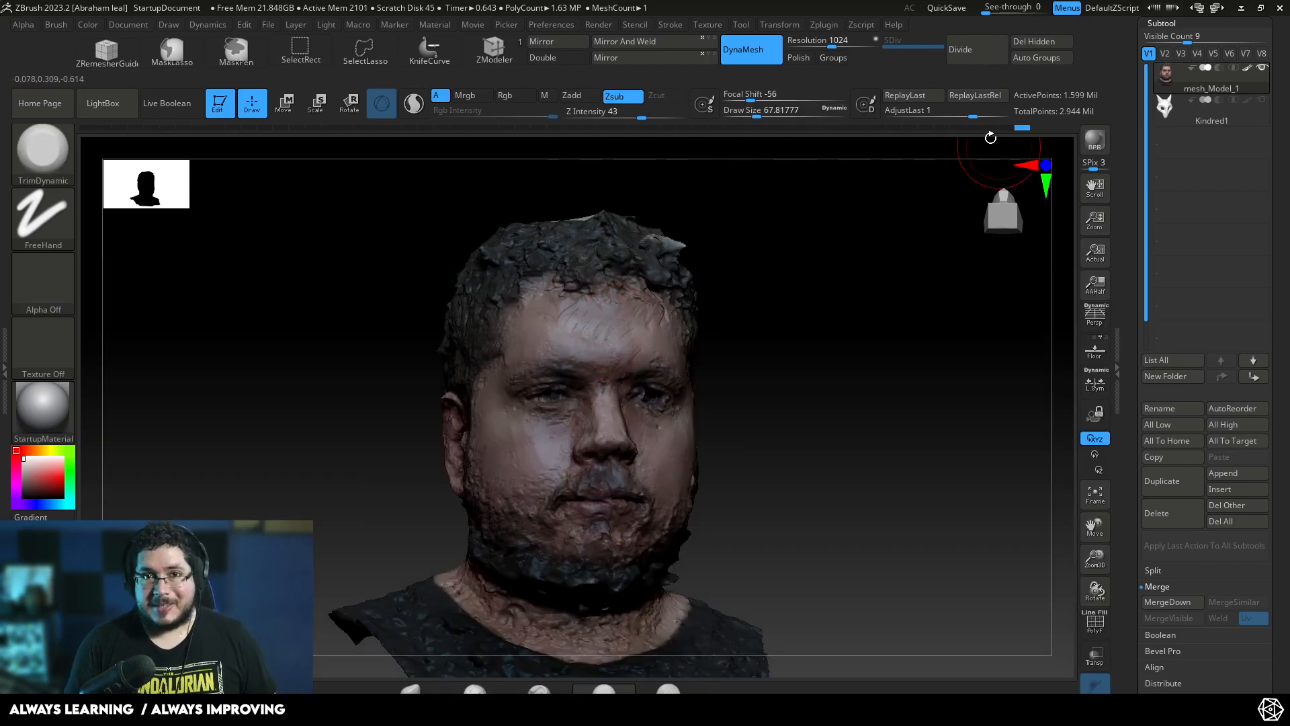
{"action": "left_click_drag", "start_coordinate": [991, 138], "coordinate": [829, 323]}
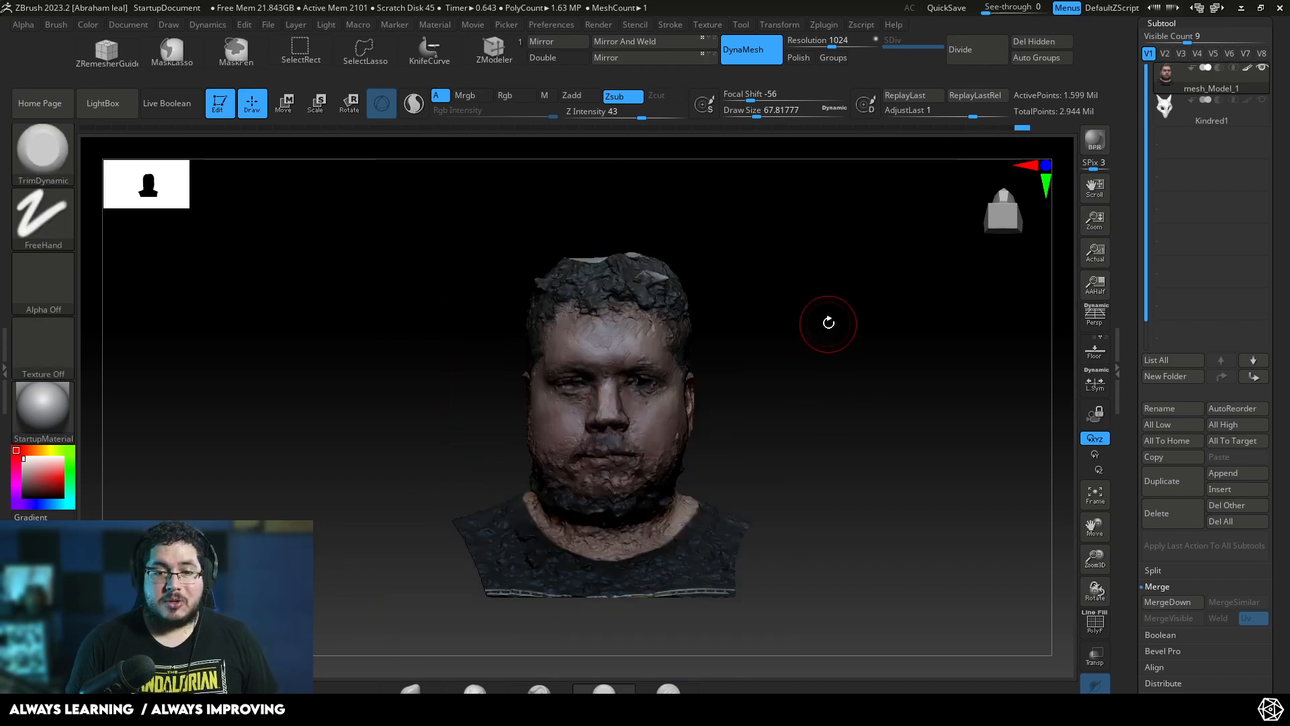
{"action": "mouse_move", "coordinate": [810, 280]}
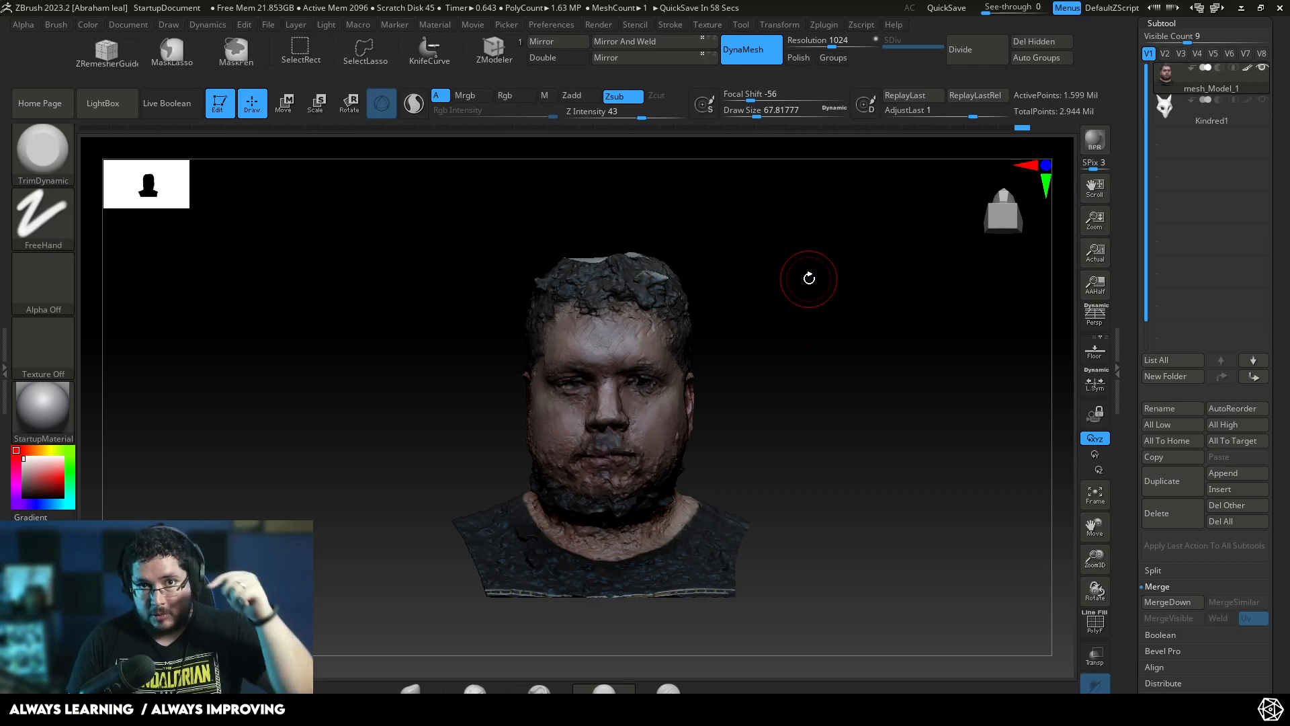
{"action": "left_click_drag", "start_coordinate": [809, 278], "coordinate": [869, 373]}
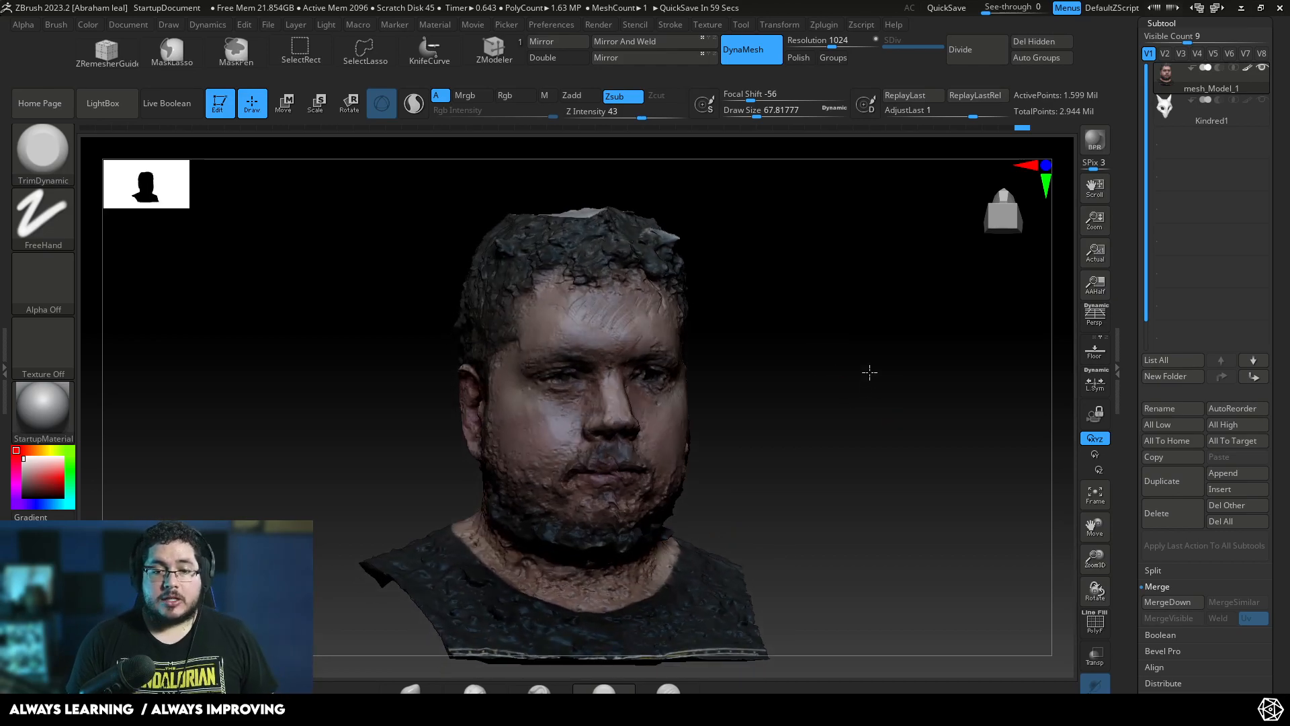
{"action": "left_click_drag", "start_coordinate": [870, 372], "coordinate": [846, 358]}
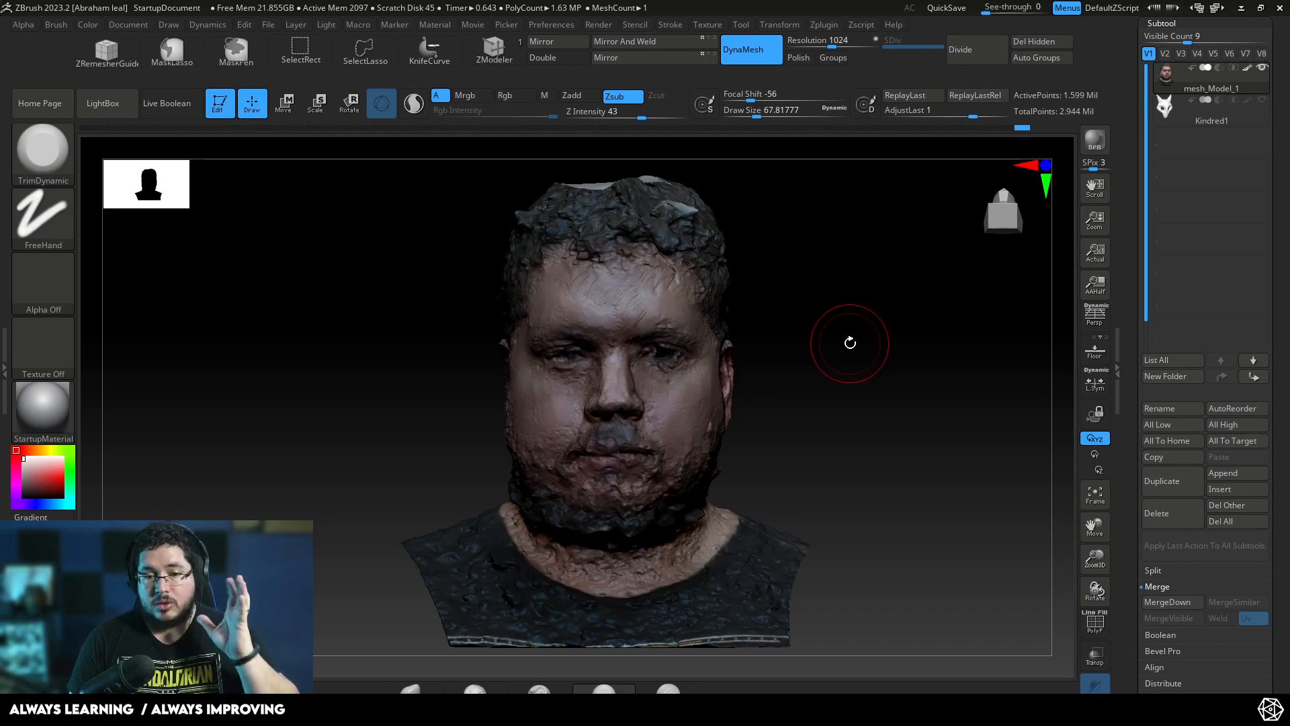
{"action": "mouse_move", "coordinate": [833, 408]}
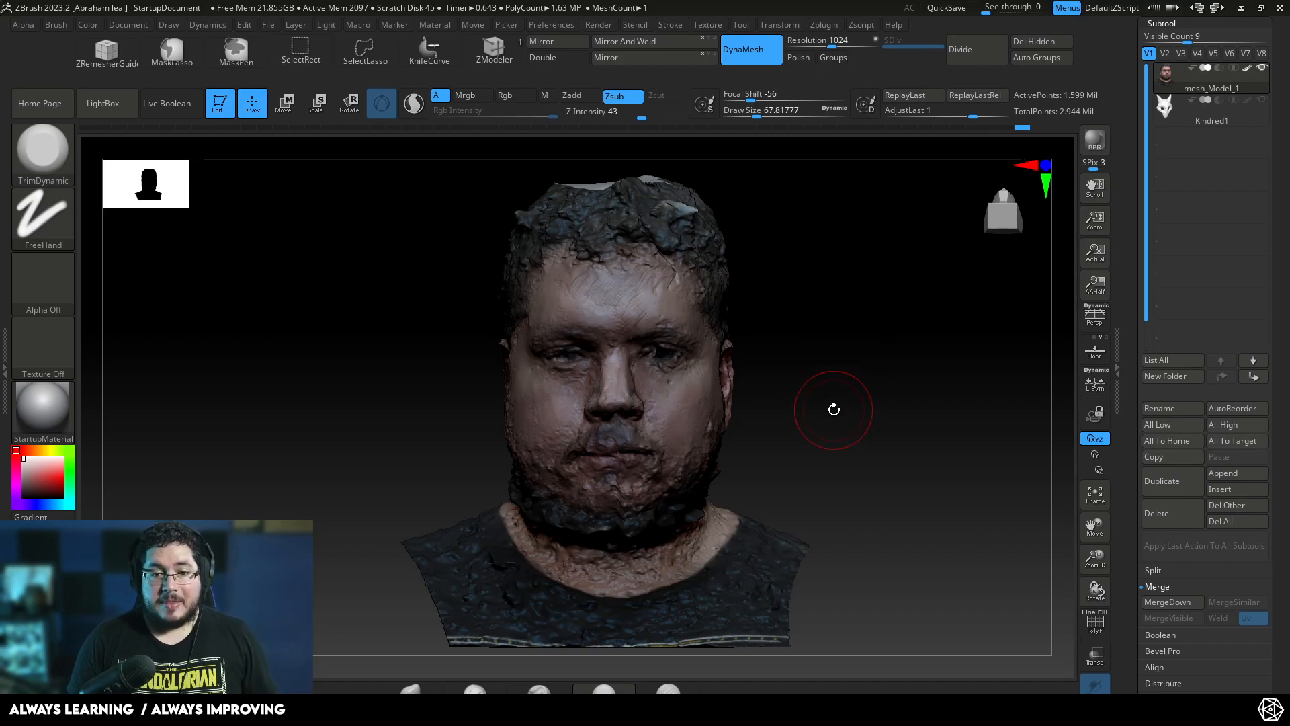
{"action": "mouse_move", "coordinate": [863, 423]}
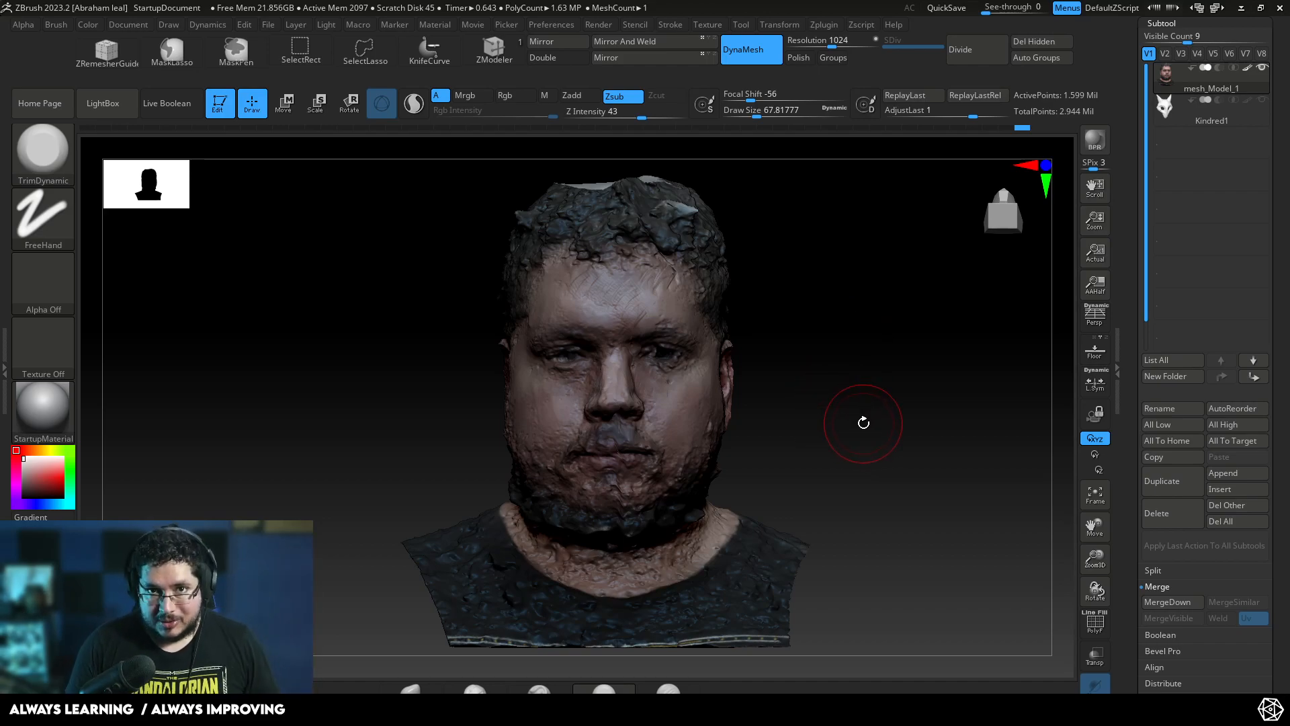
{"action": "mouse_move", "coordinate": [1054, 526]}
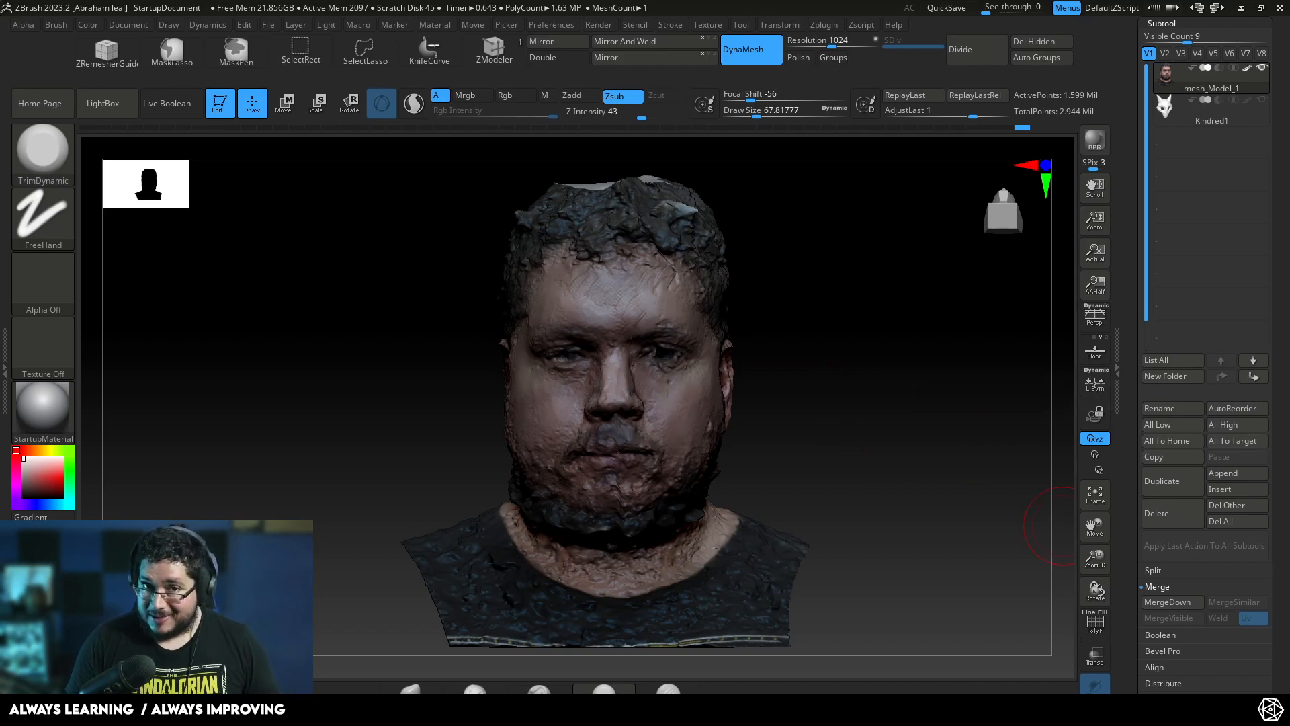